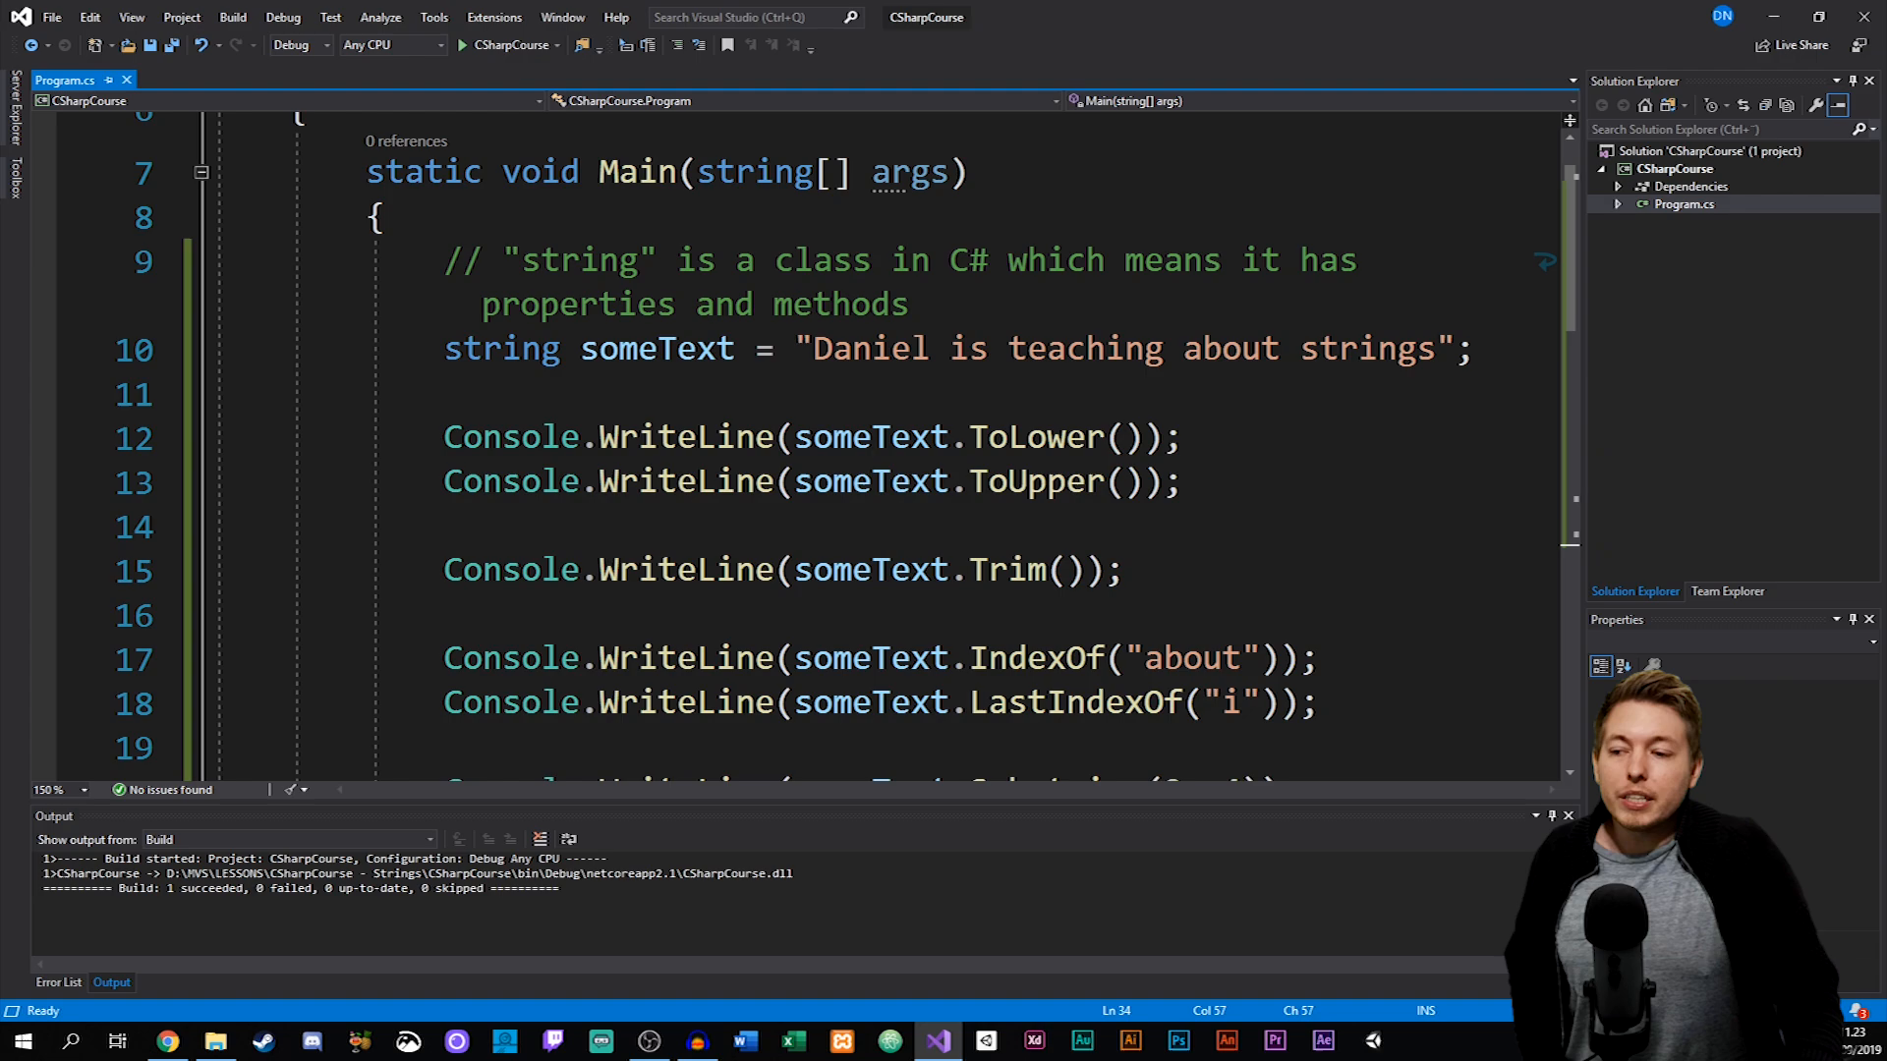
Review the someText string declaration and its quoted value in Program.cs.
{"action": "double_click", "coordinate": [501, 347]}
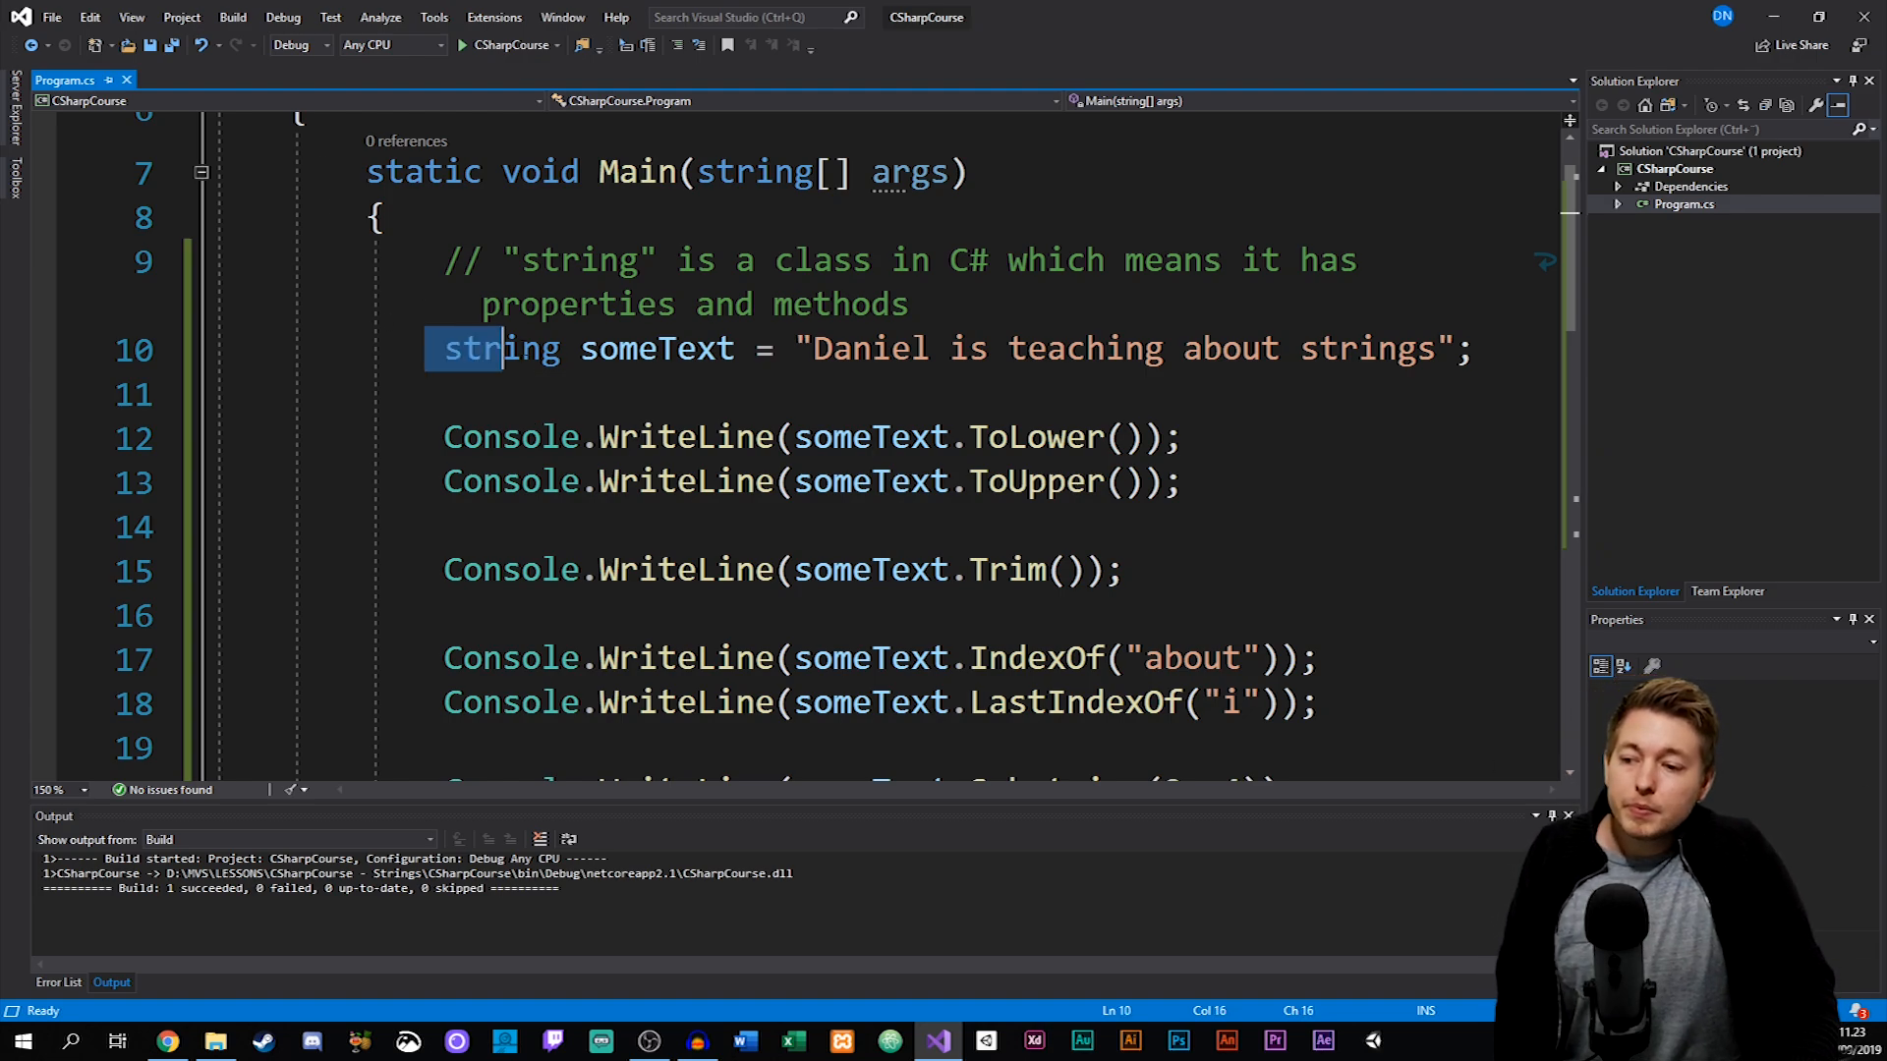
{"action": "left_click_drag", "start_coordinate": [443, 347], "coordinate": [1468, 348]}
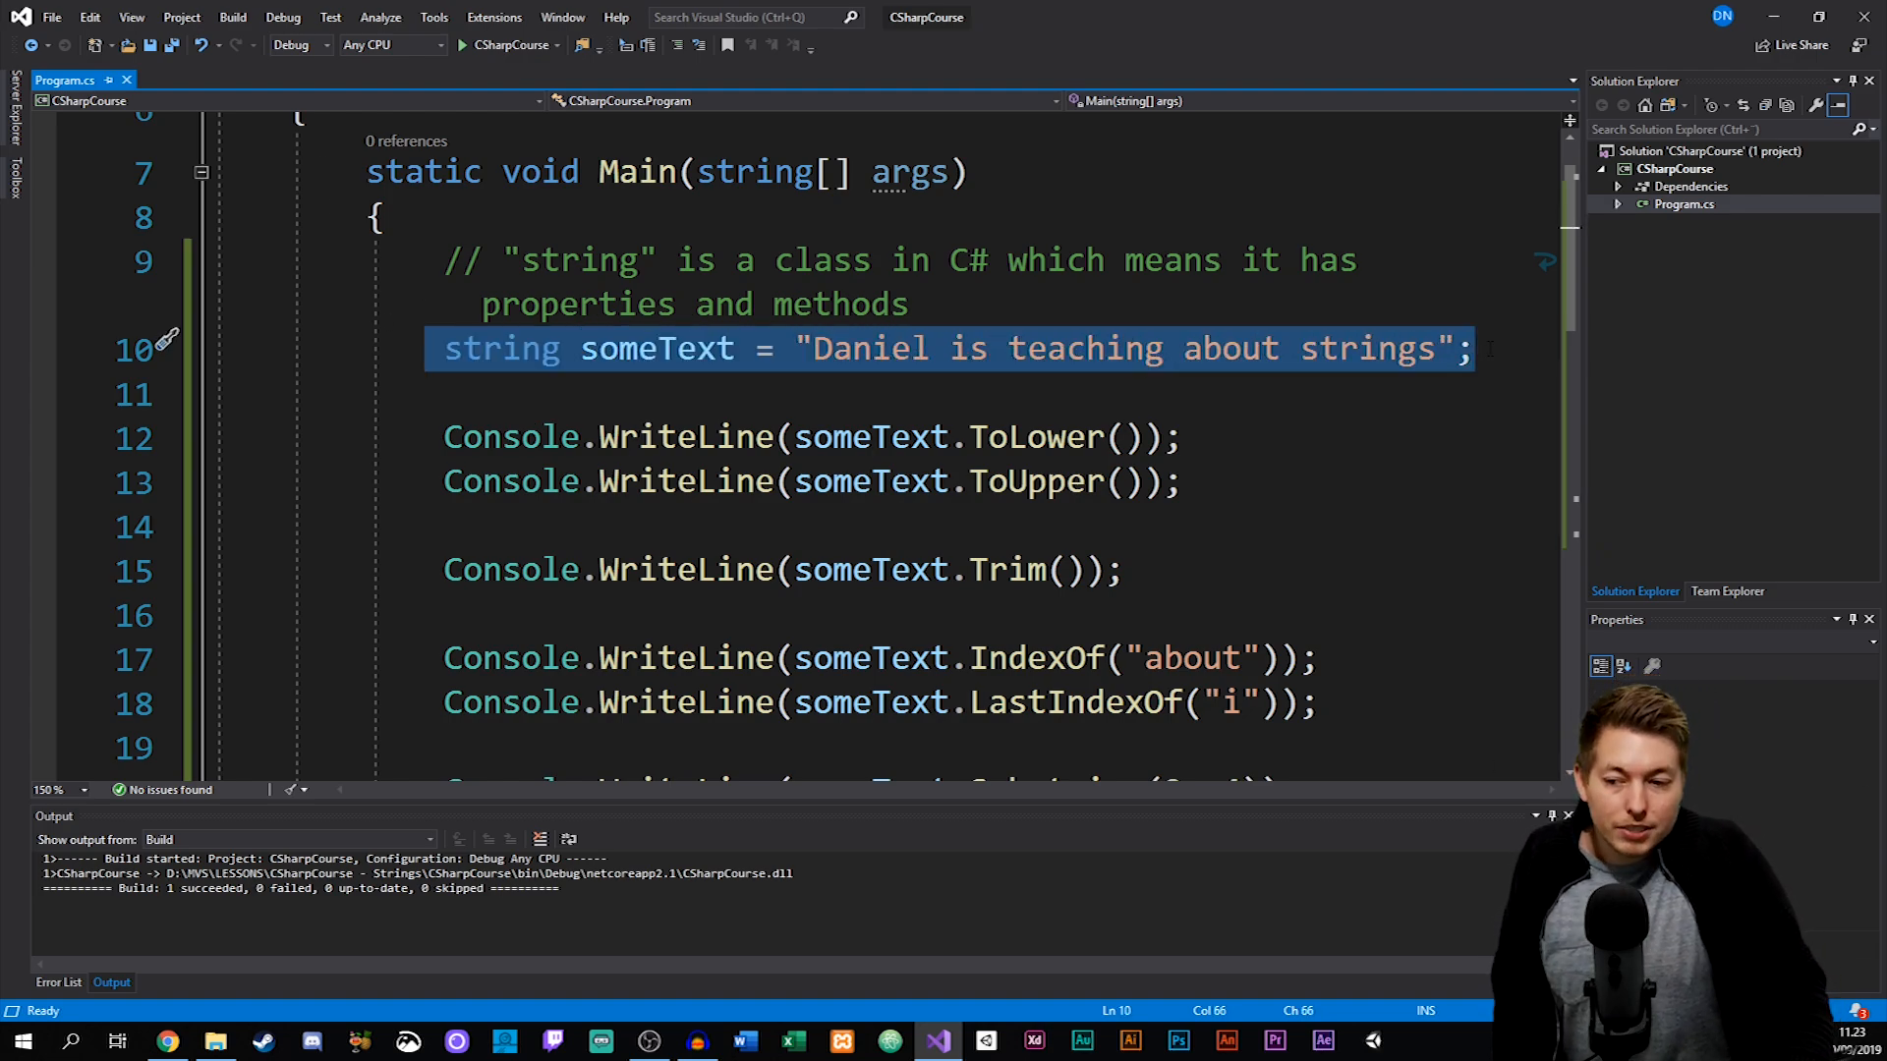
{"action": "mouse_move", "coordinate": [1159, 350]}
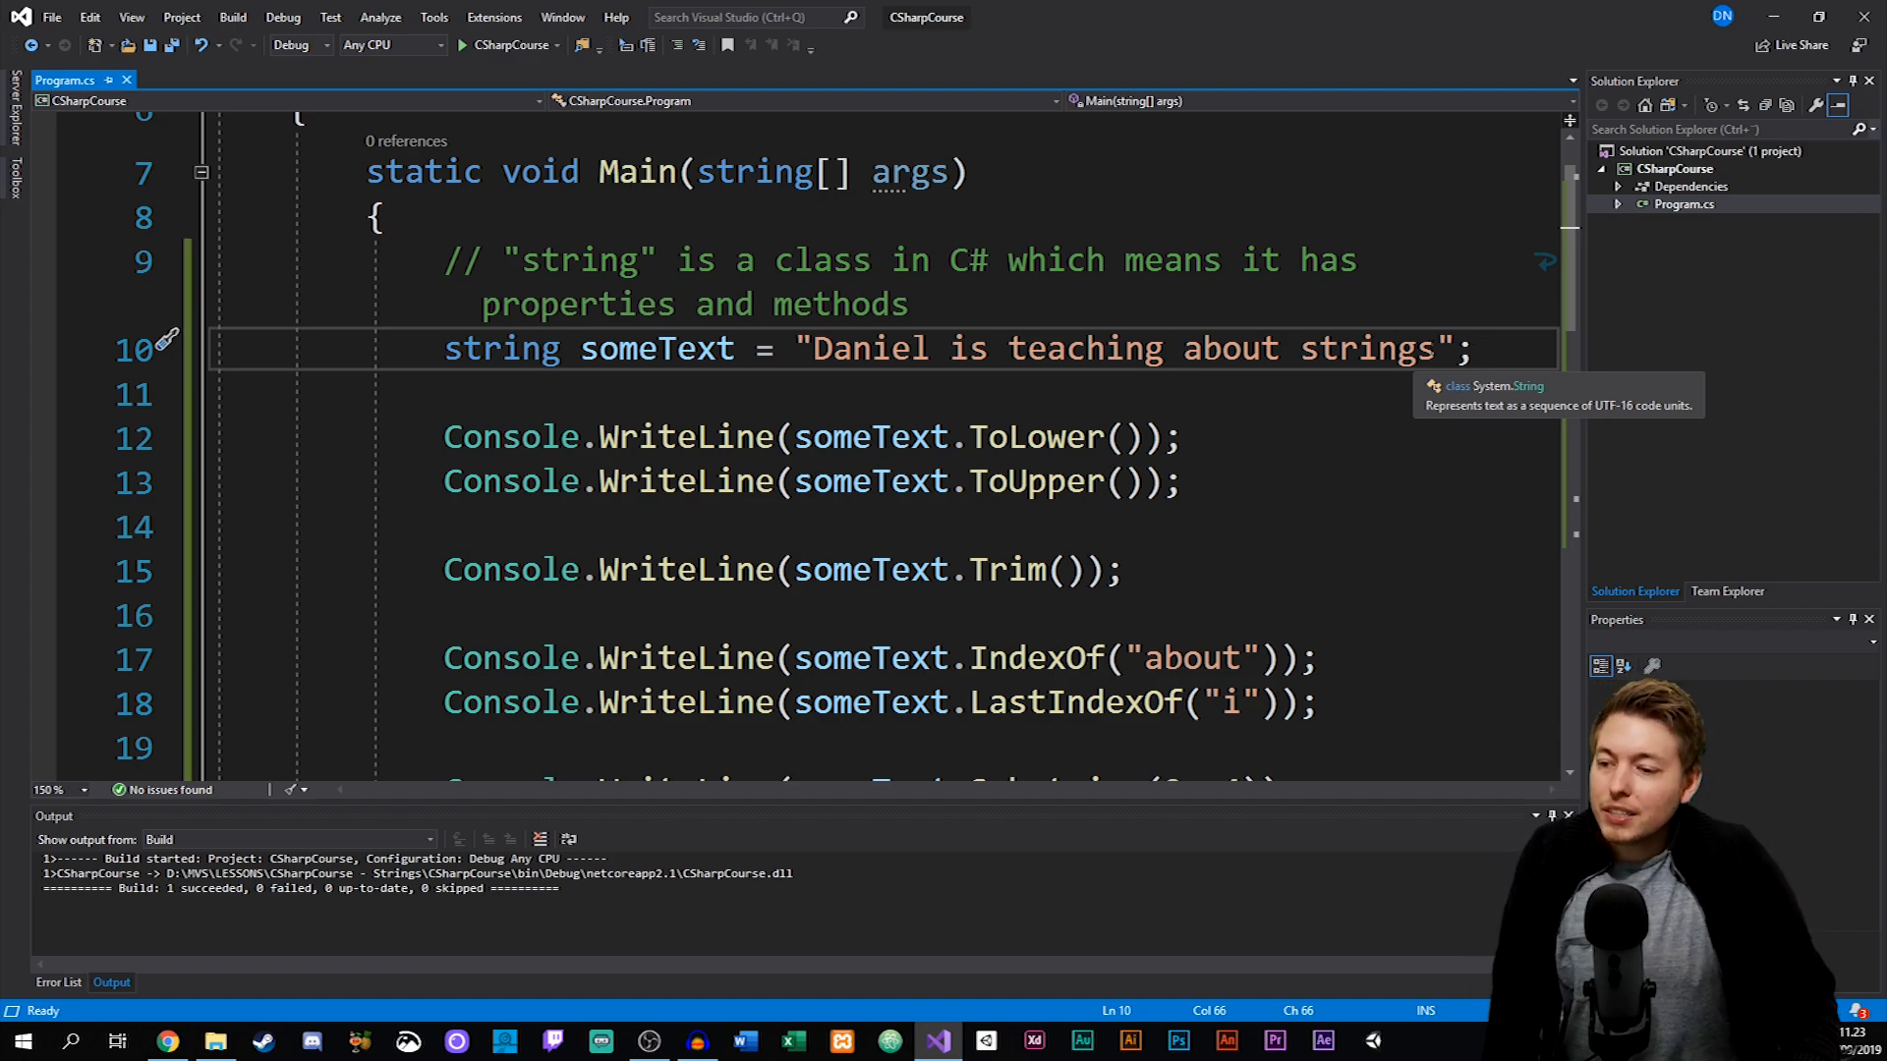
{"action": "scroll", "scroll_direction": "down", "scroll_amount": 3}
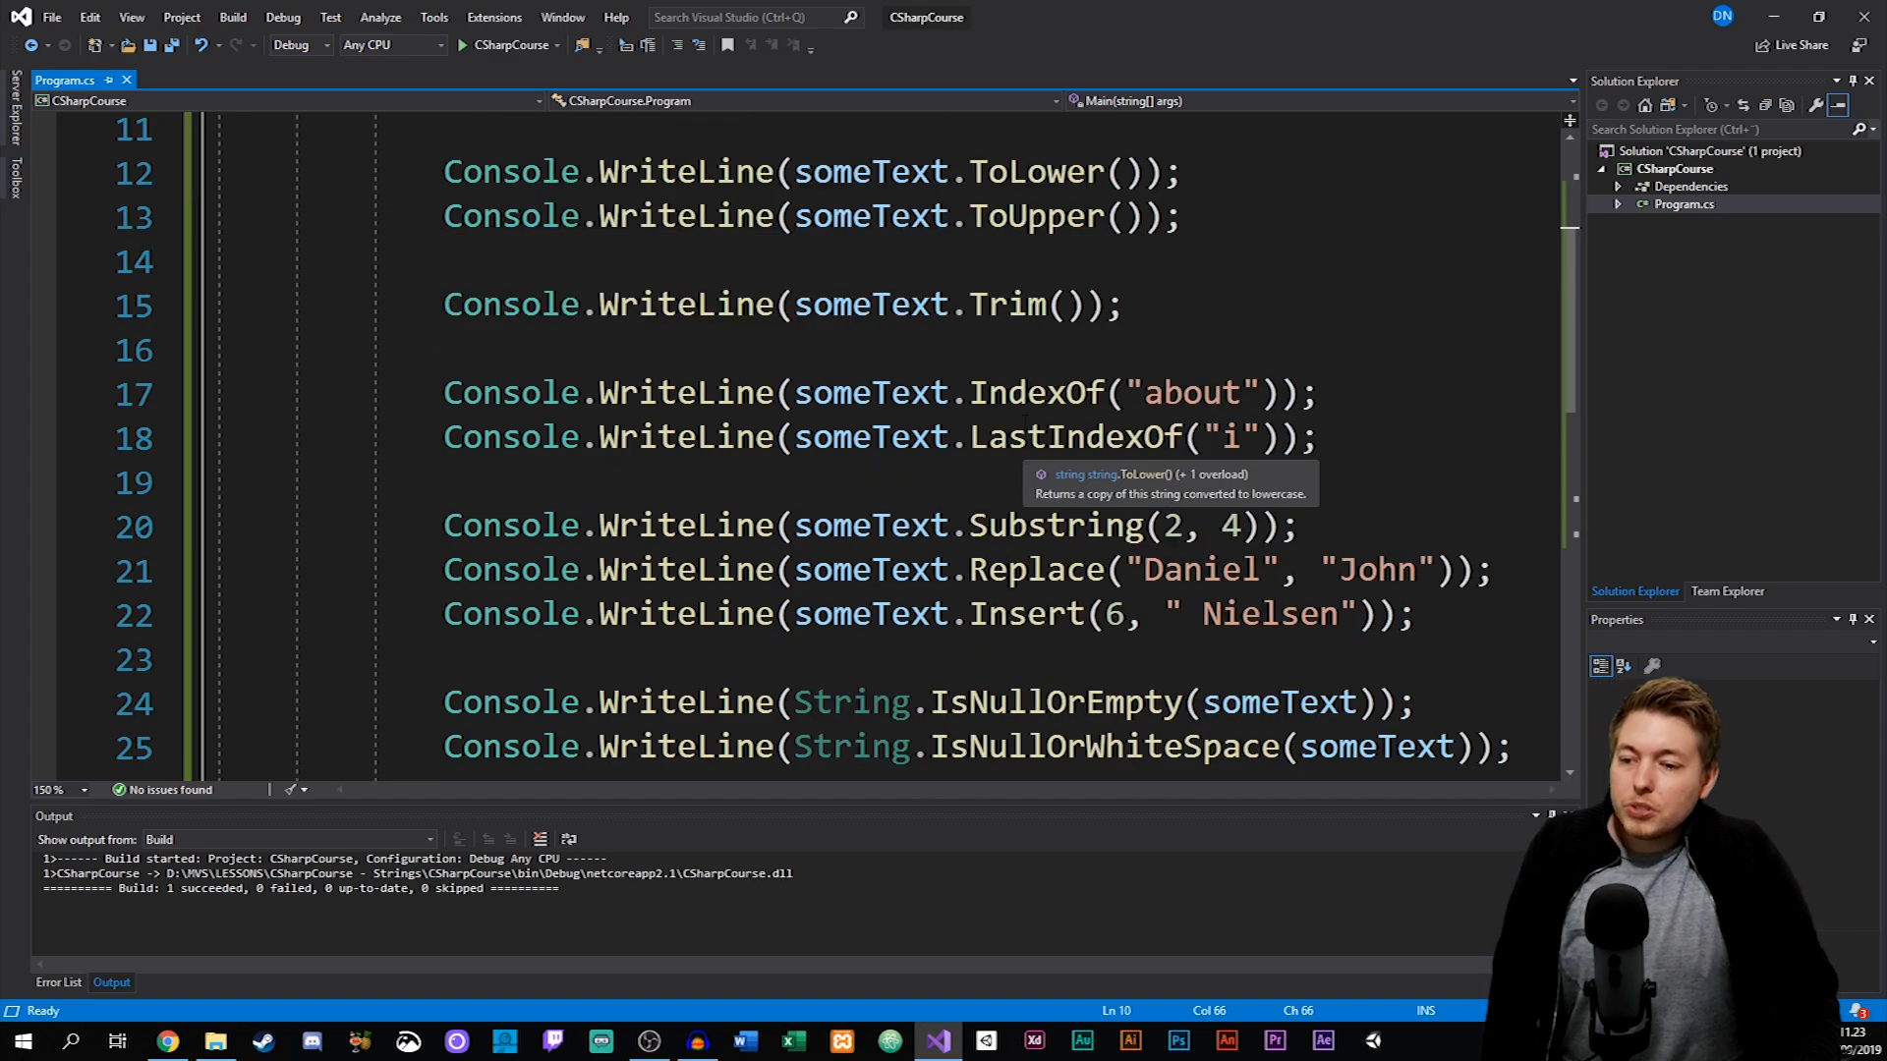
{"action": "scroll", "scroll_direction": "up", "scroll_amount": 3}
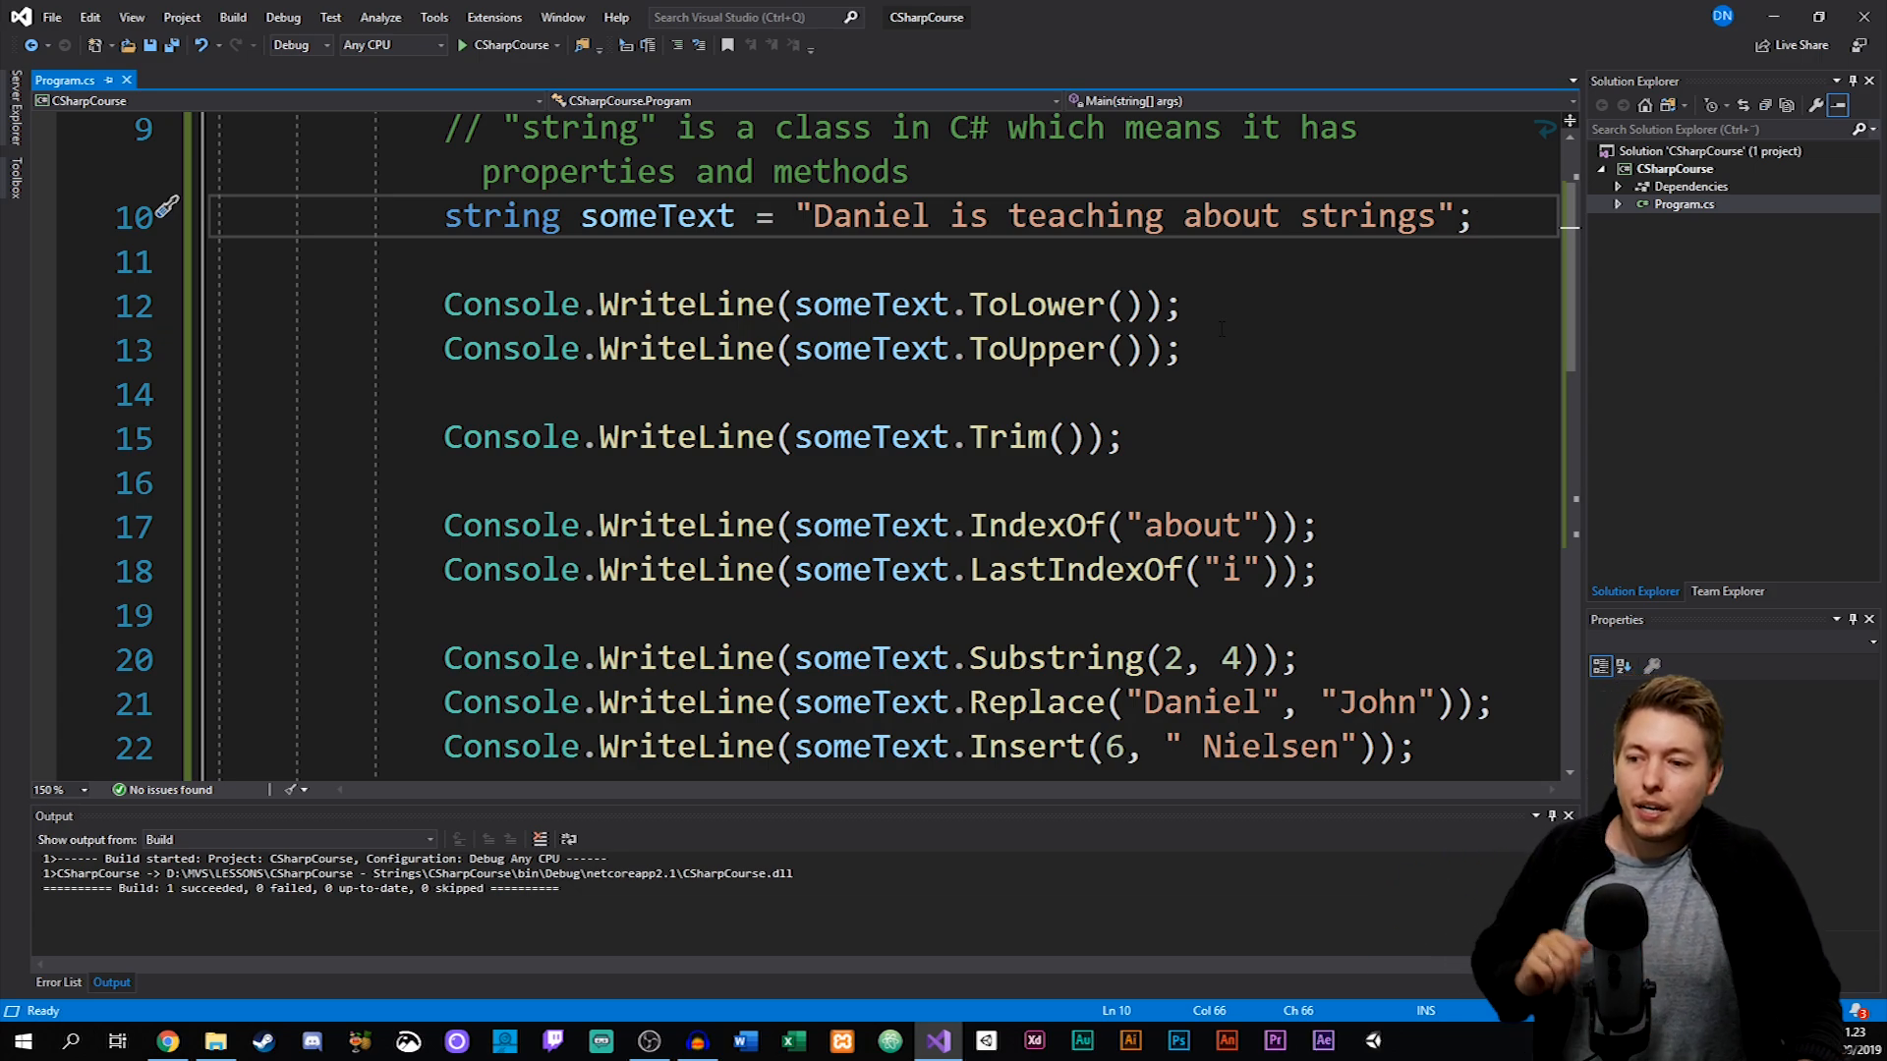
{"action": "left_click_drag", "start_coordinate": [794, 217], "coordinate": [1474, 216]}
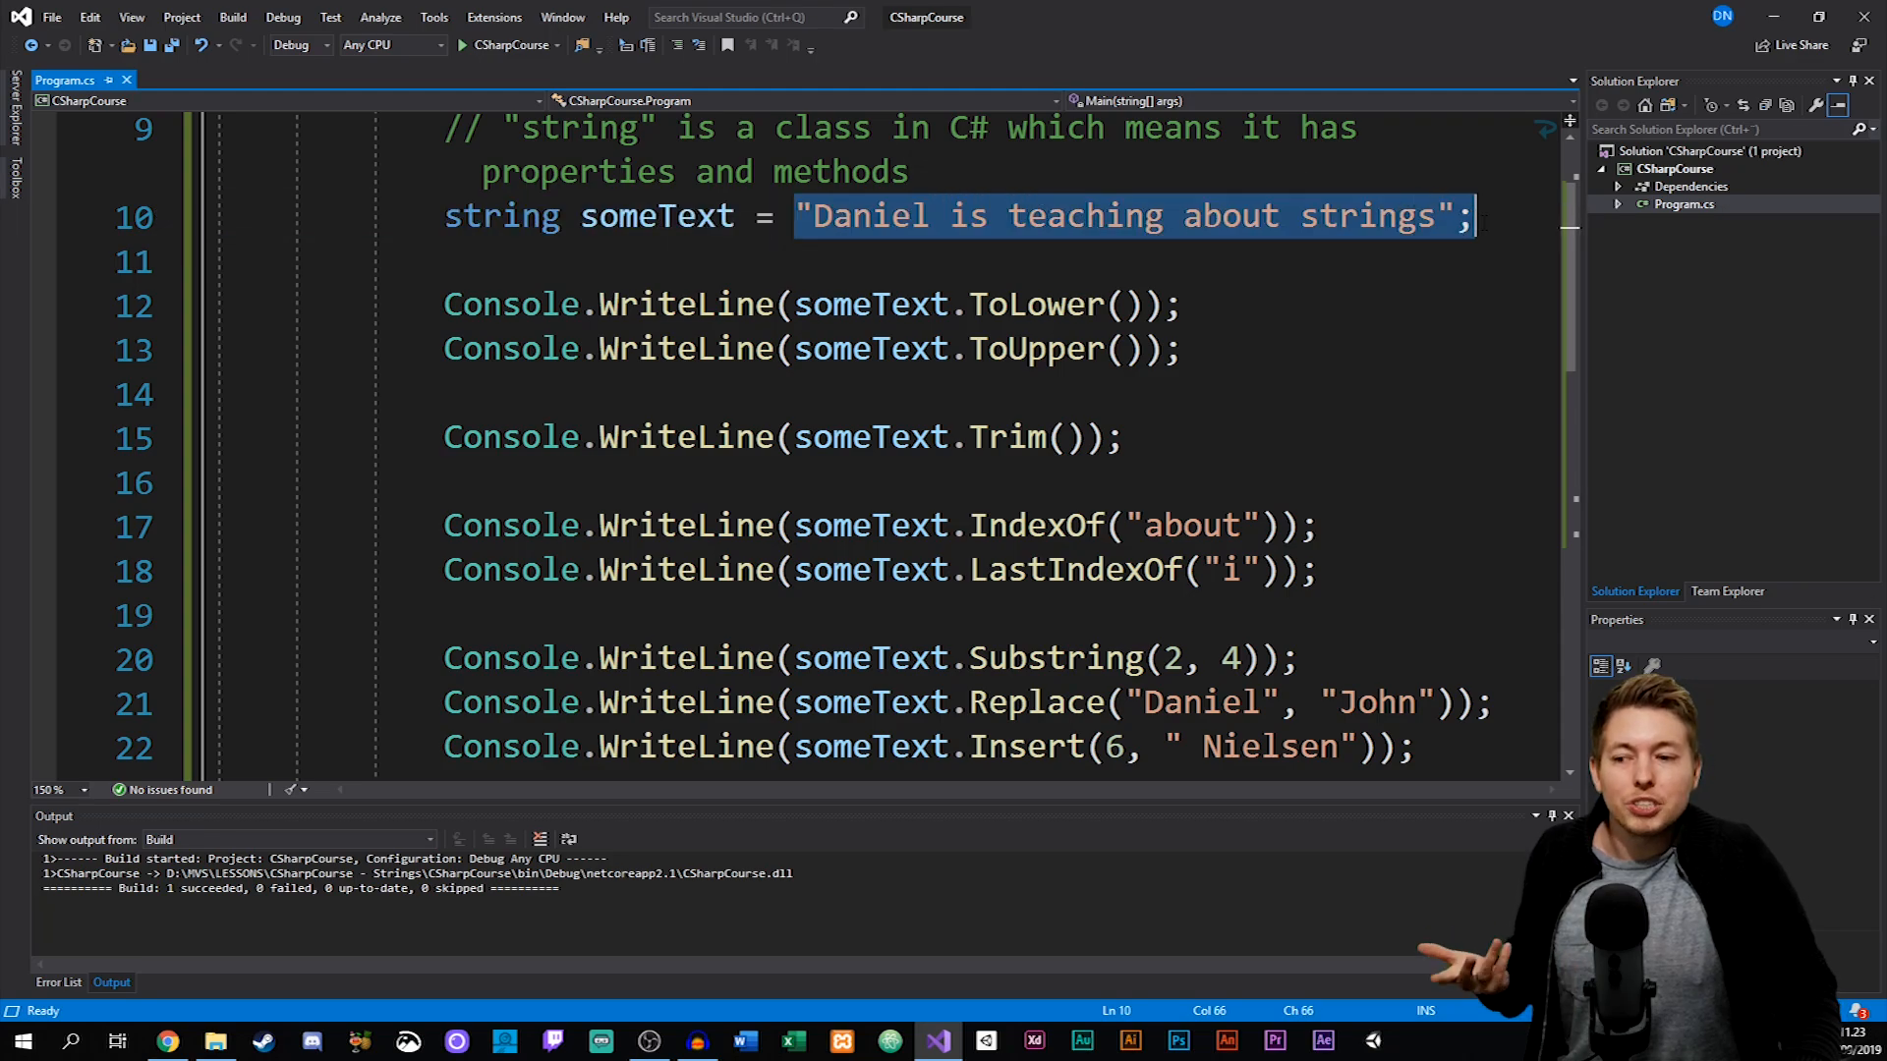
{"action": "mouse_move", "coordinate": [1381, 222]}
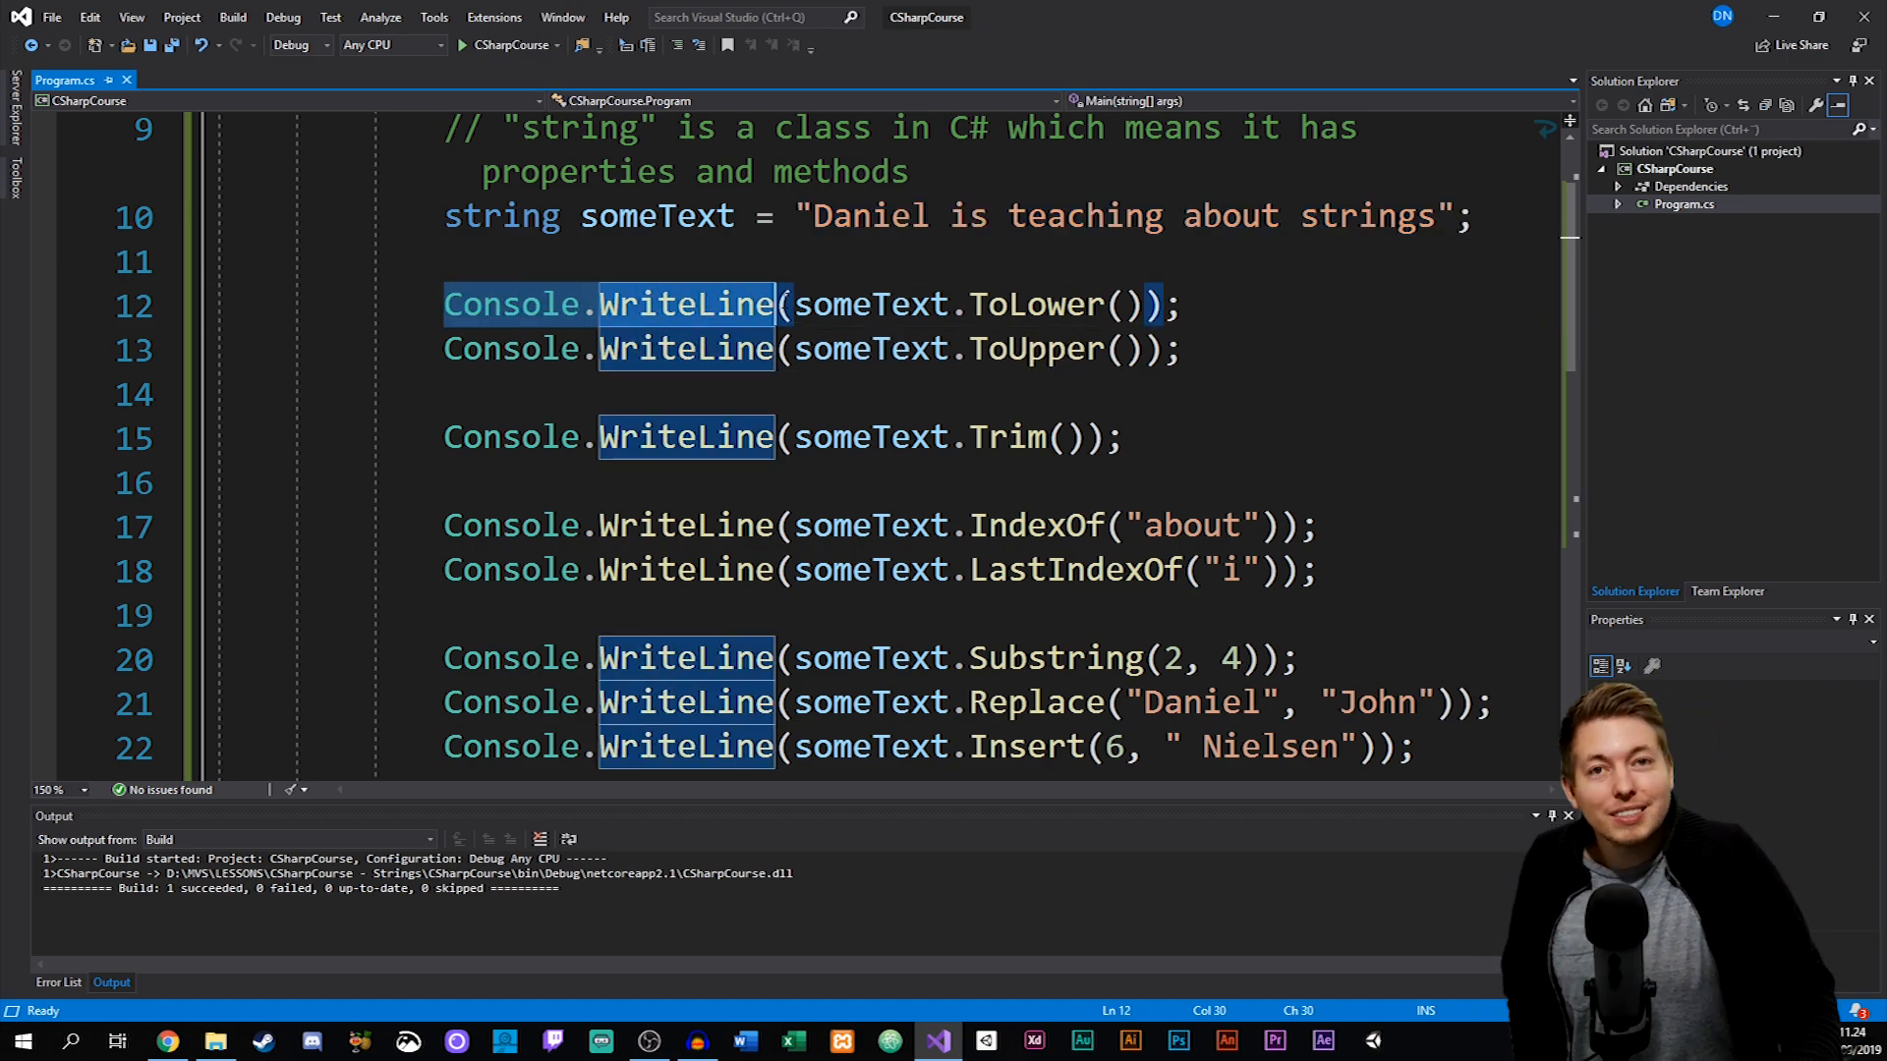
Highlight every WriteLine call and every use of someText in the code.
{"action": "left_click", "coordinate": [1185, 304]}
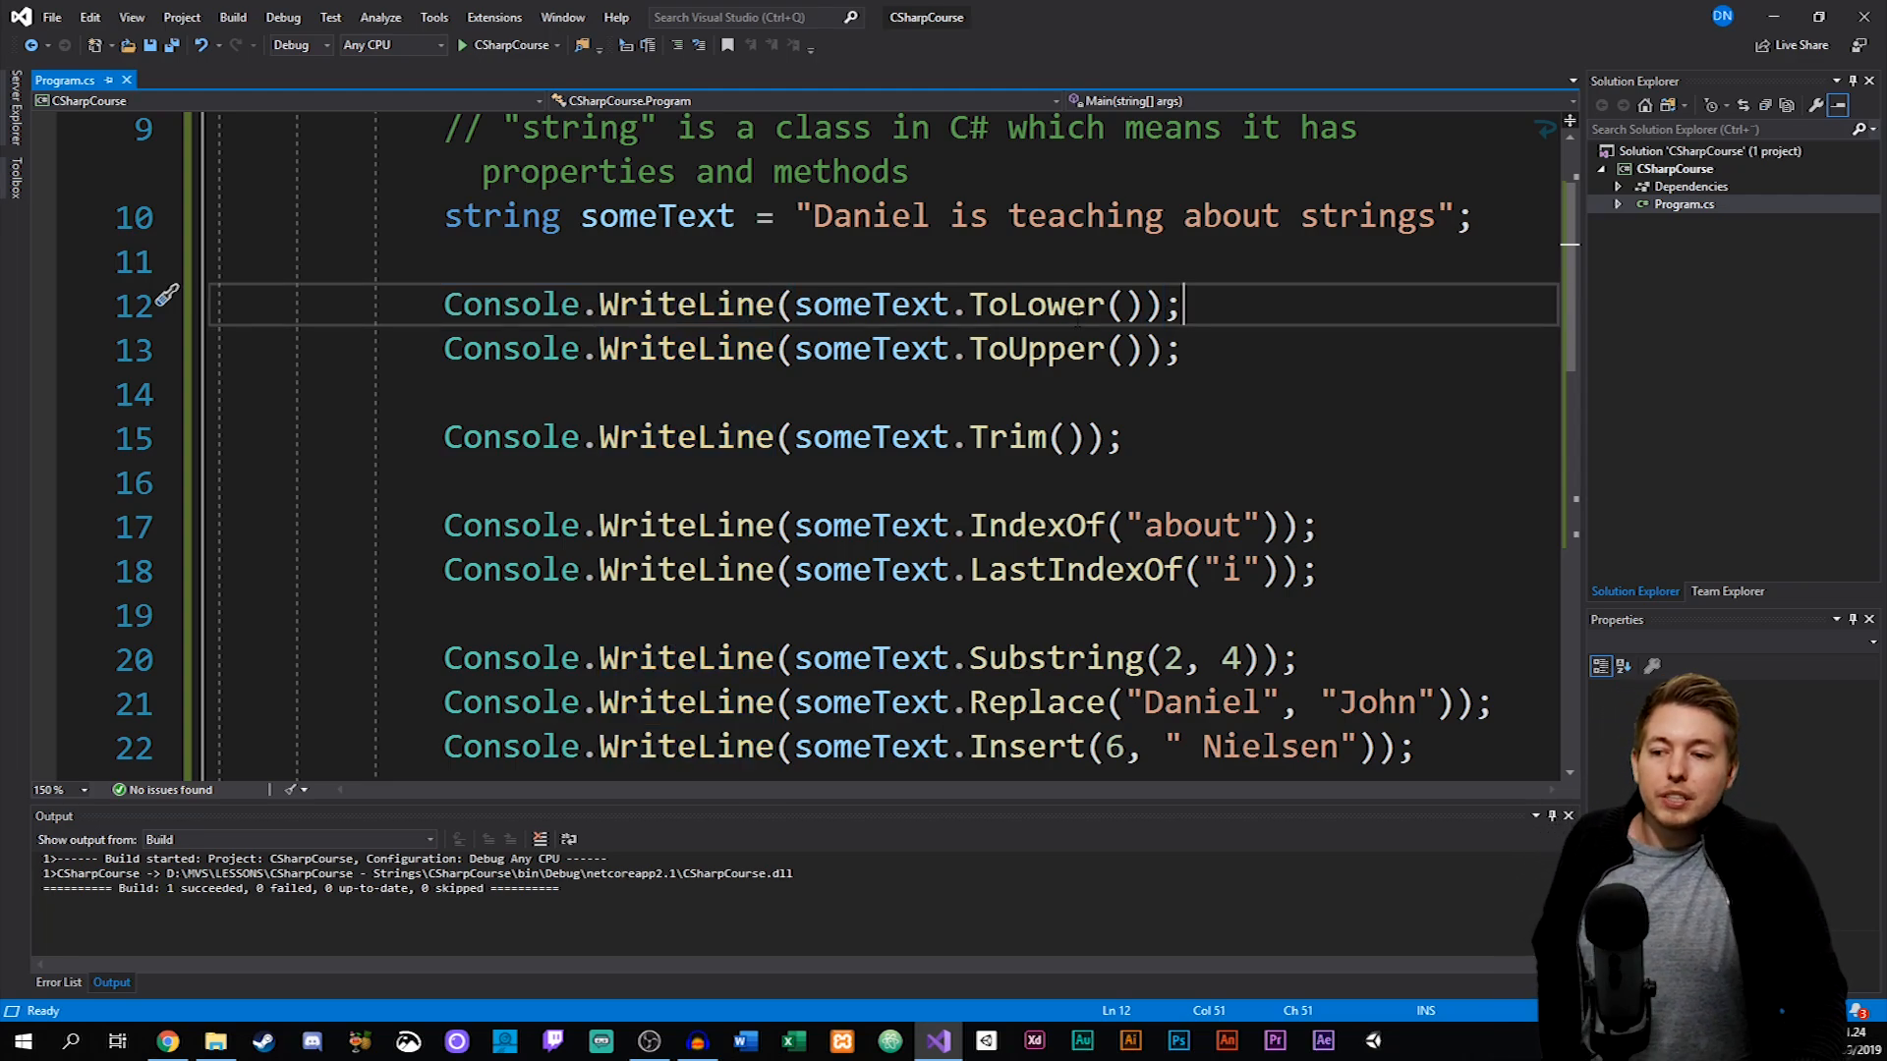
{"action": "double_click", "coordinate": [656, 216]}
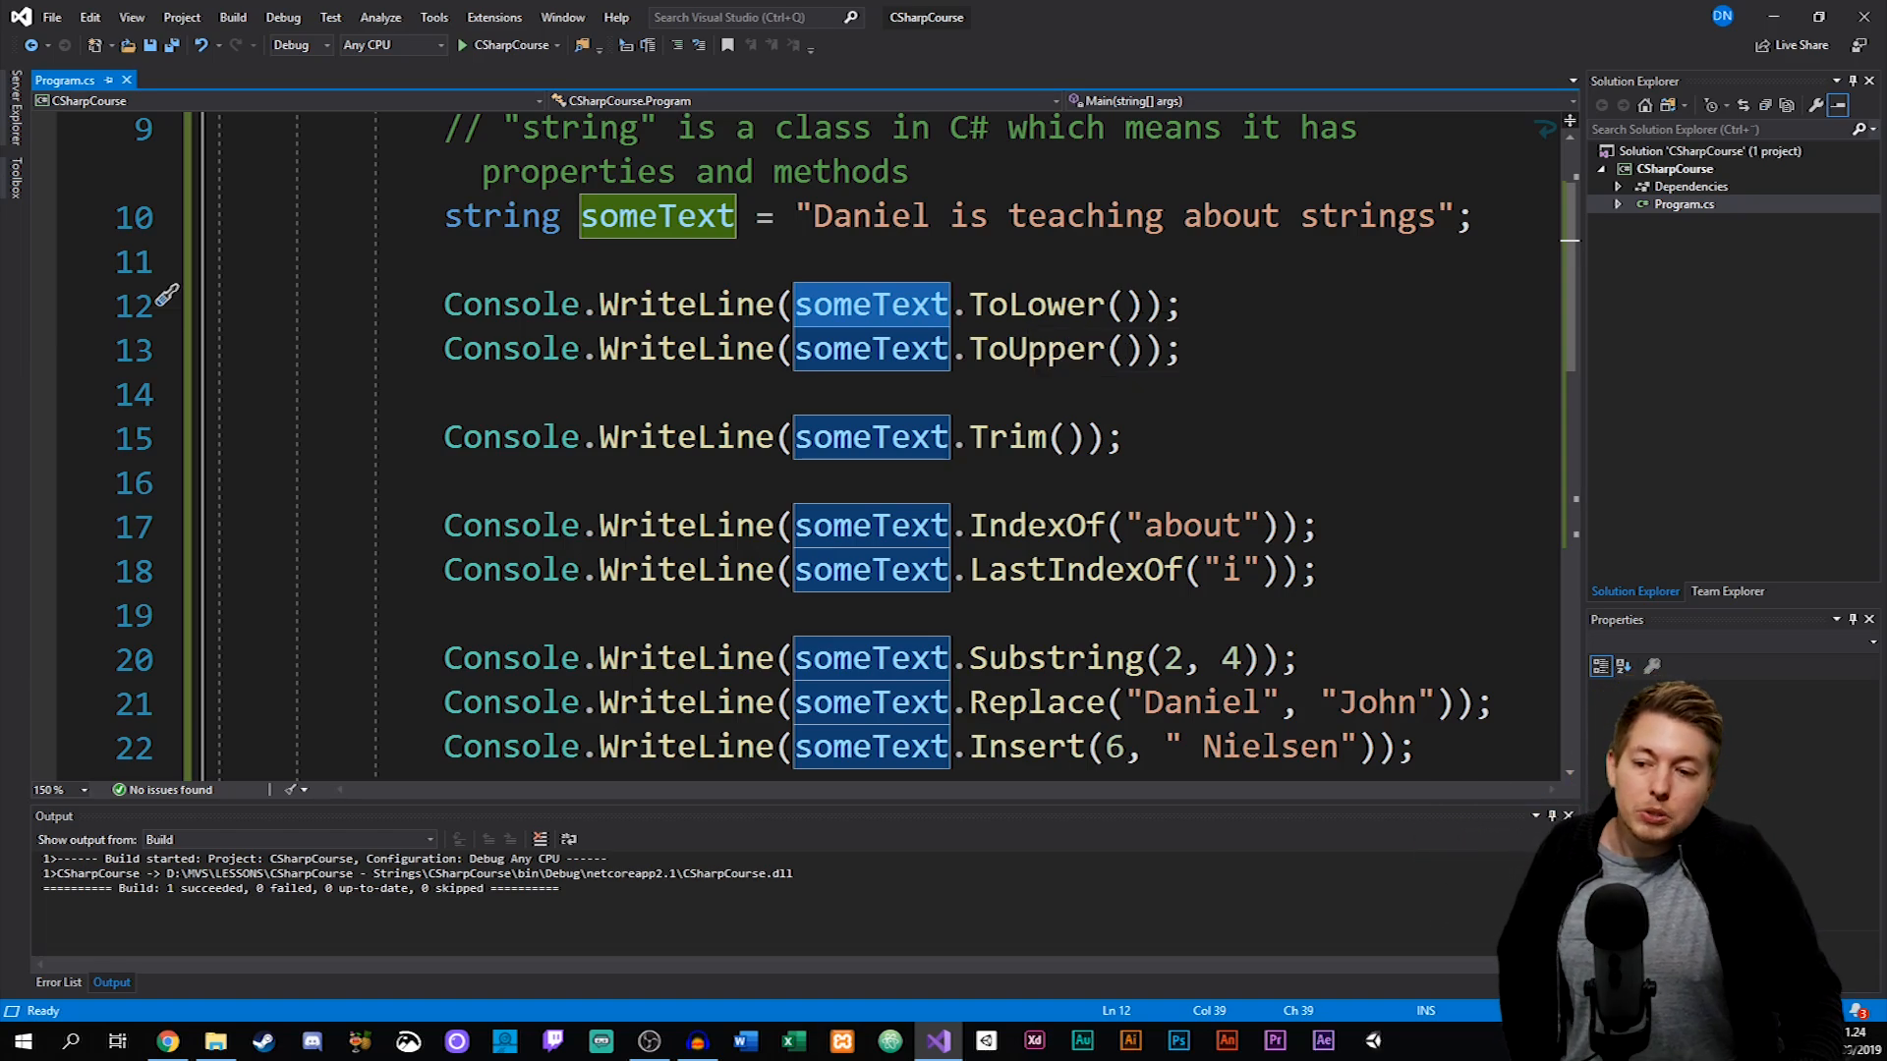
{"action": "left_click", "coordinate": [1187, 304]}
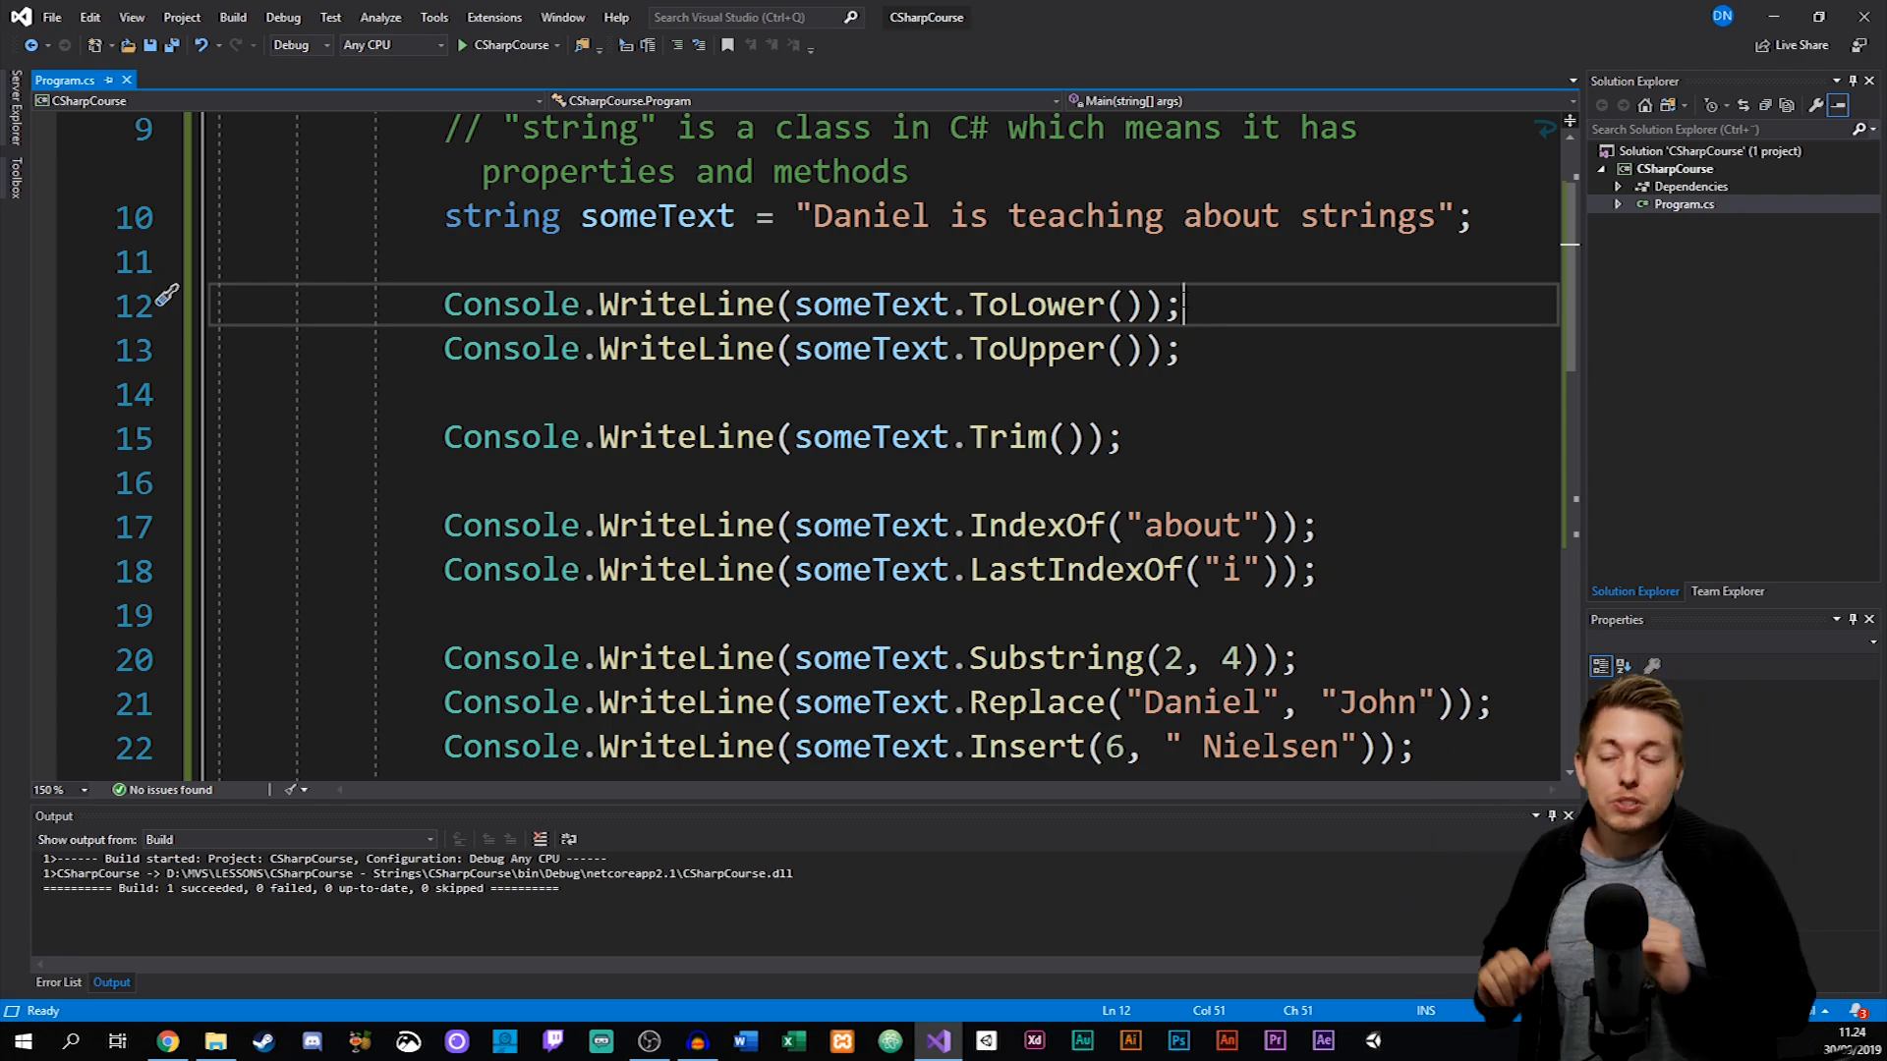
{"action": "double_click", "coordinate": [1038, 349]}
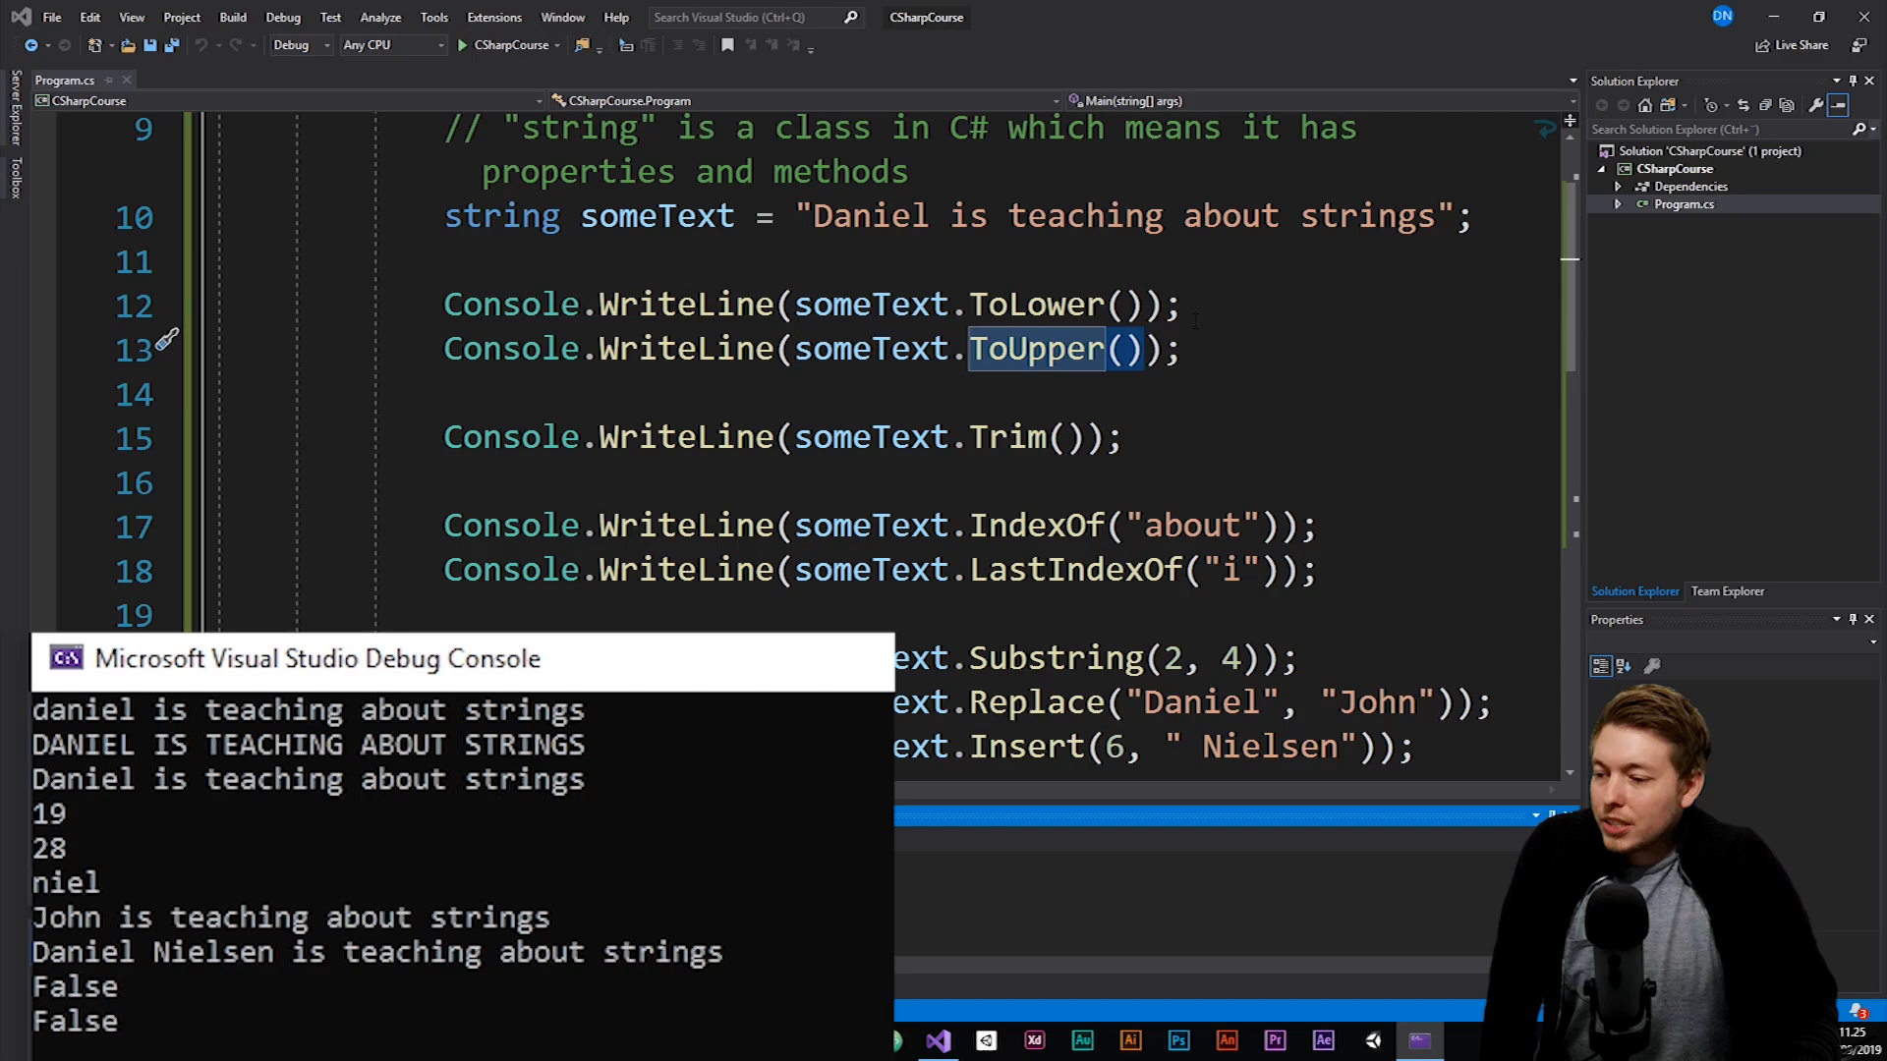
{"action": "mouse_move", "coordinate": [587, 736]}
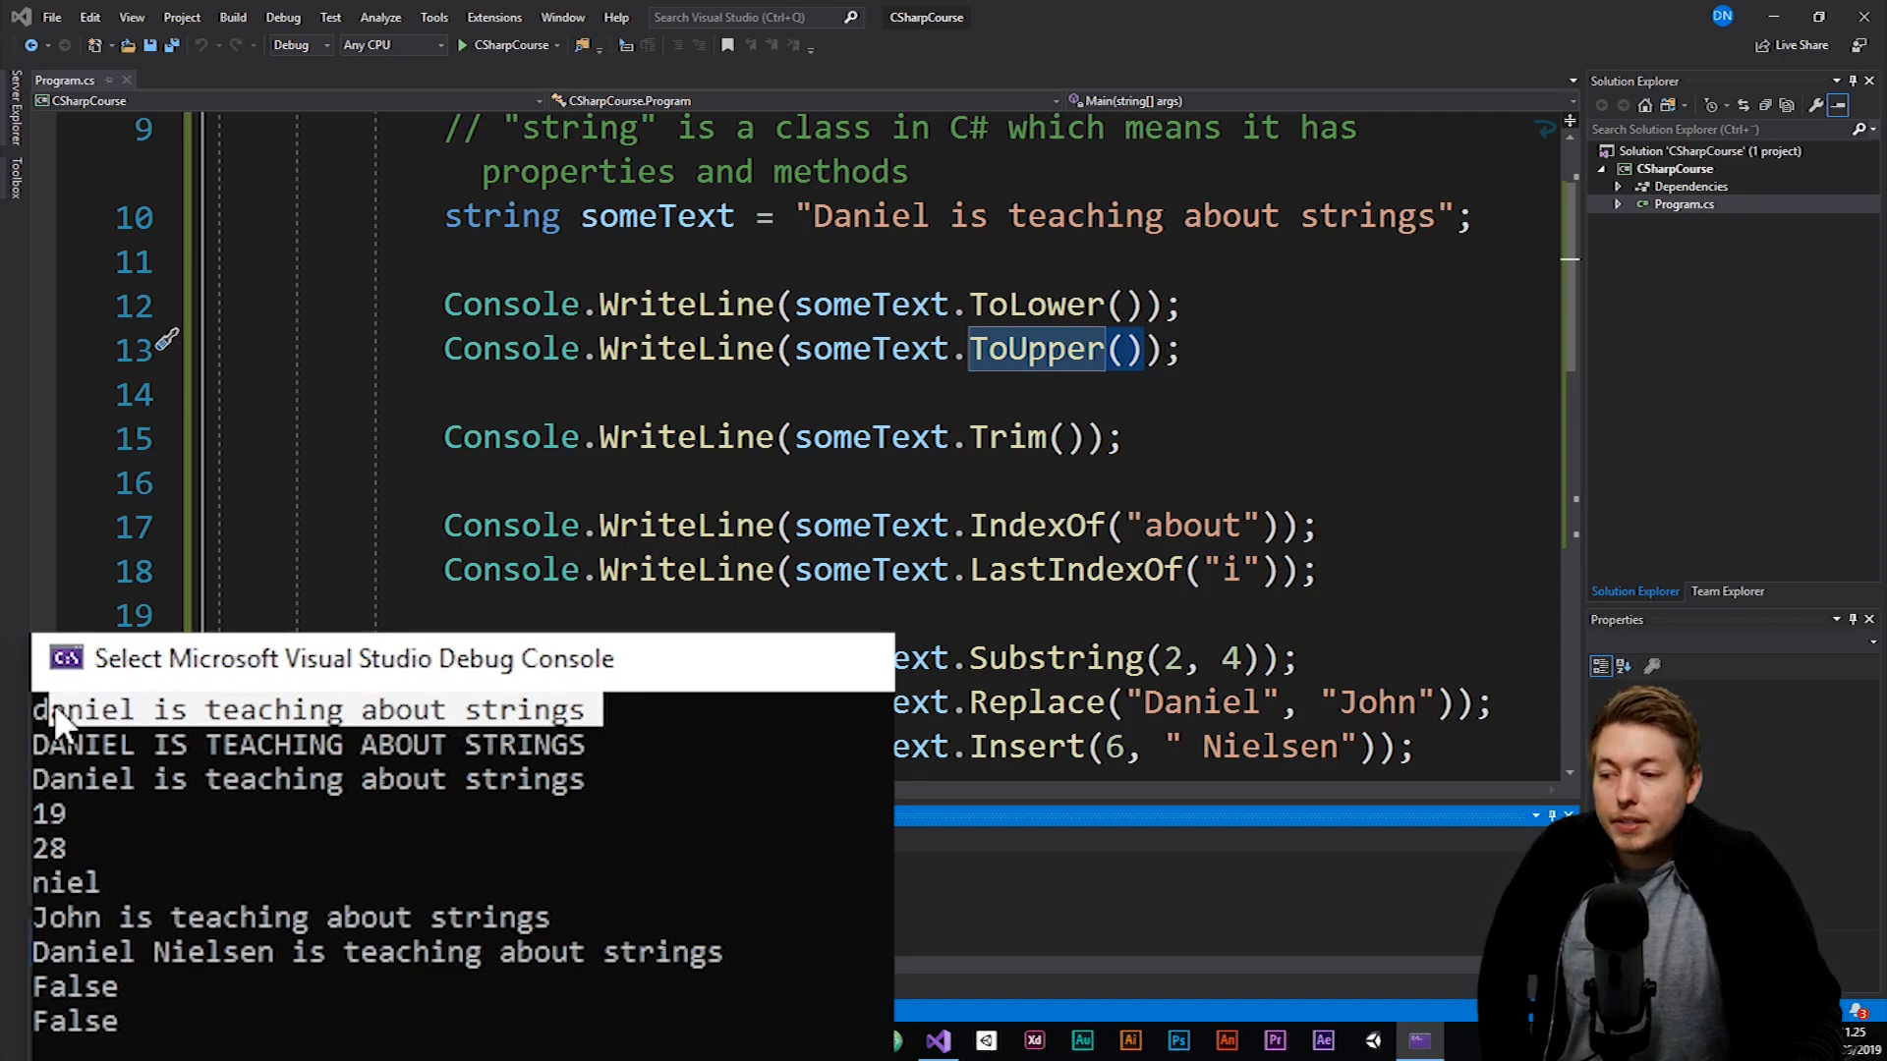
{"action": "mouse_move", "coordinate": [1033, 350]}
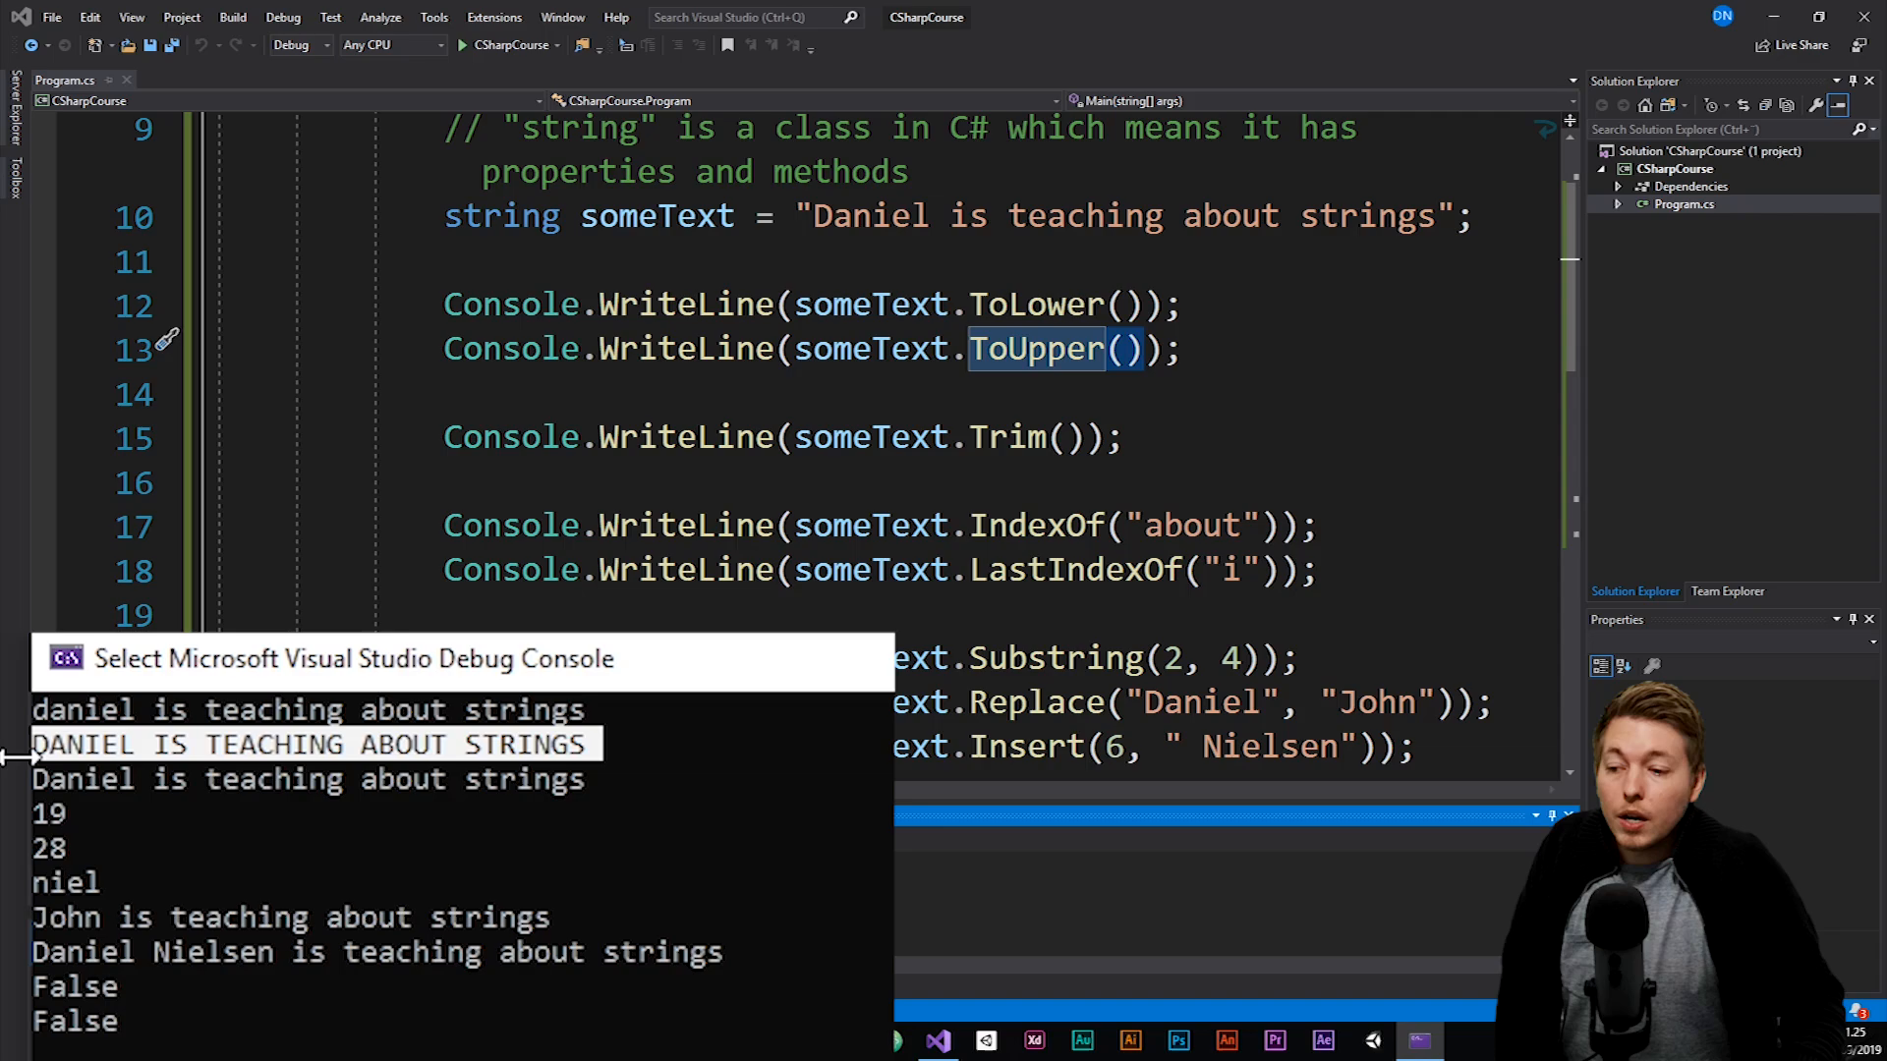
{"action": "mouse_move", "coordinate": [1022, 436]}
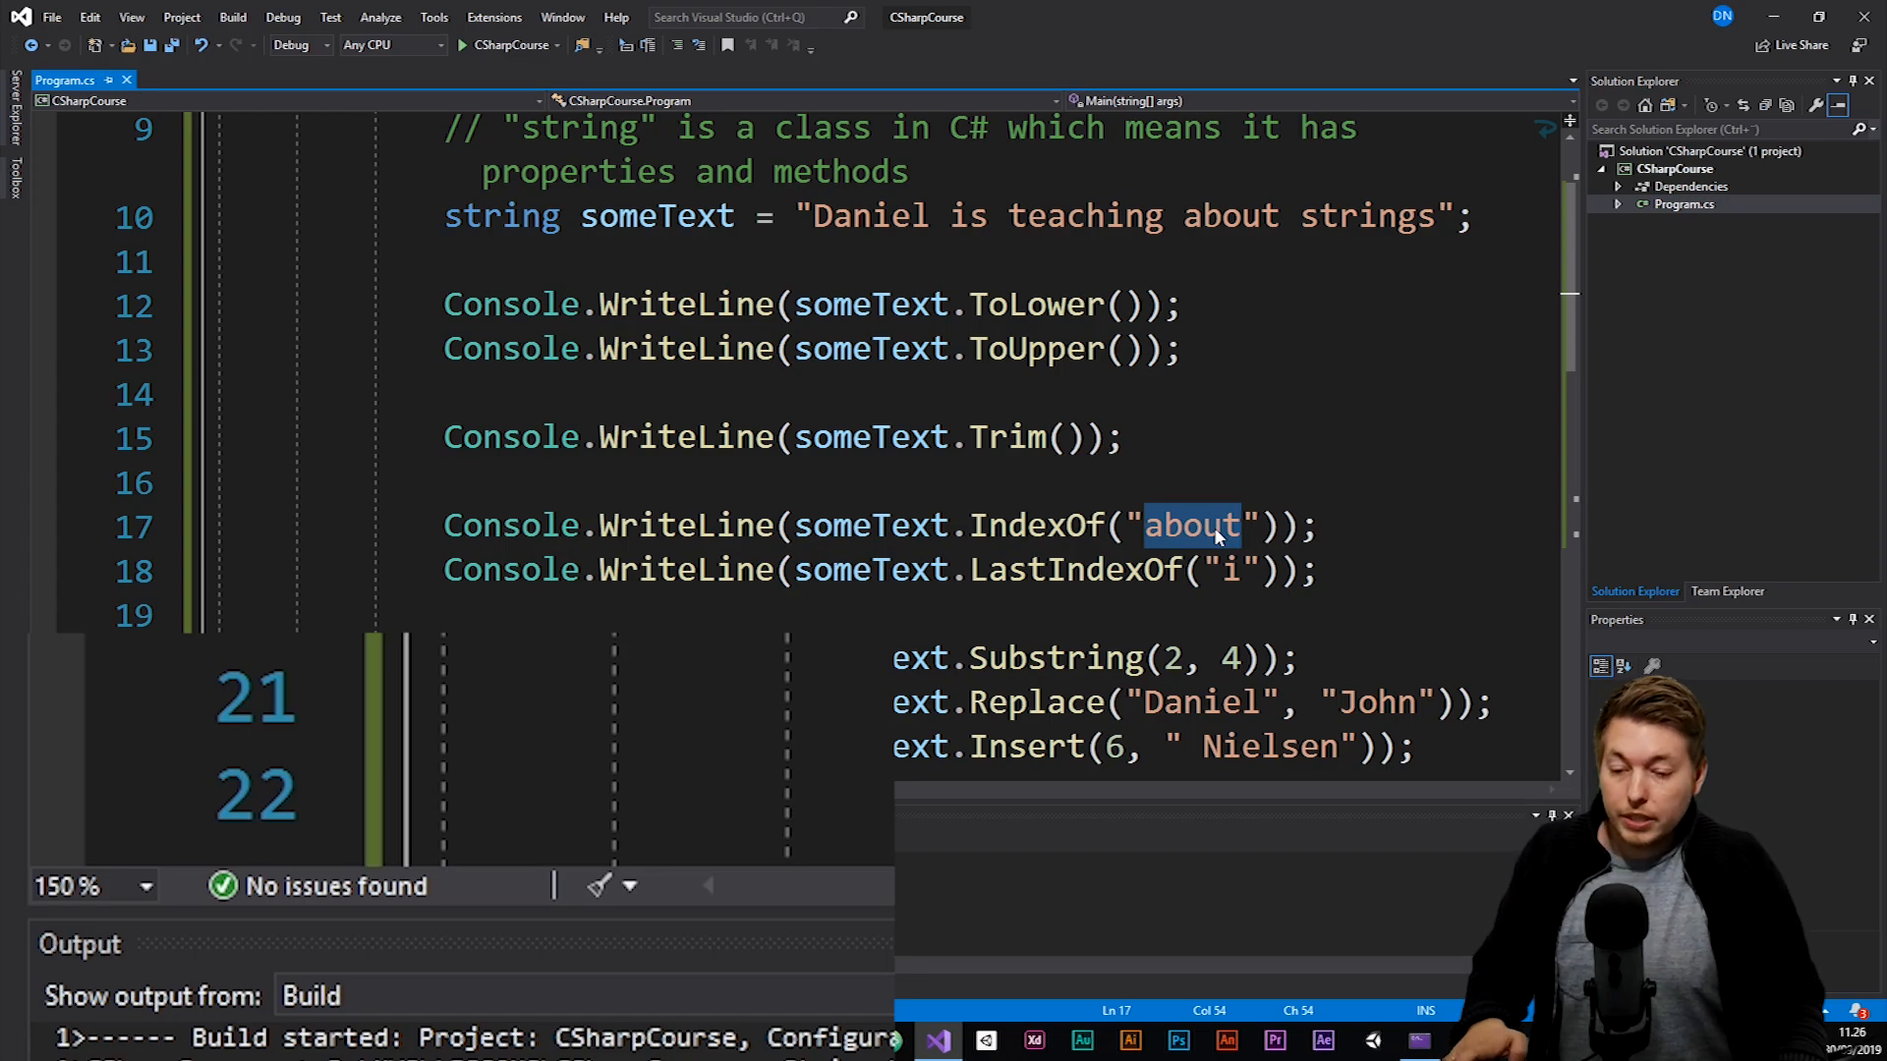
Highlight the word 'about' inside the someText string value.
{"action": "type", "text": "a"}
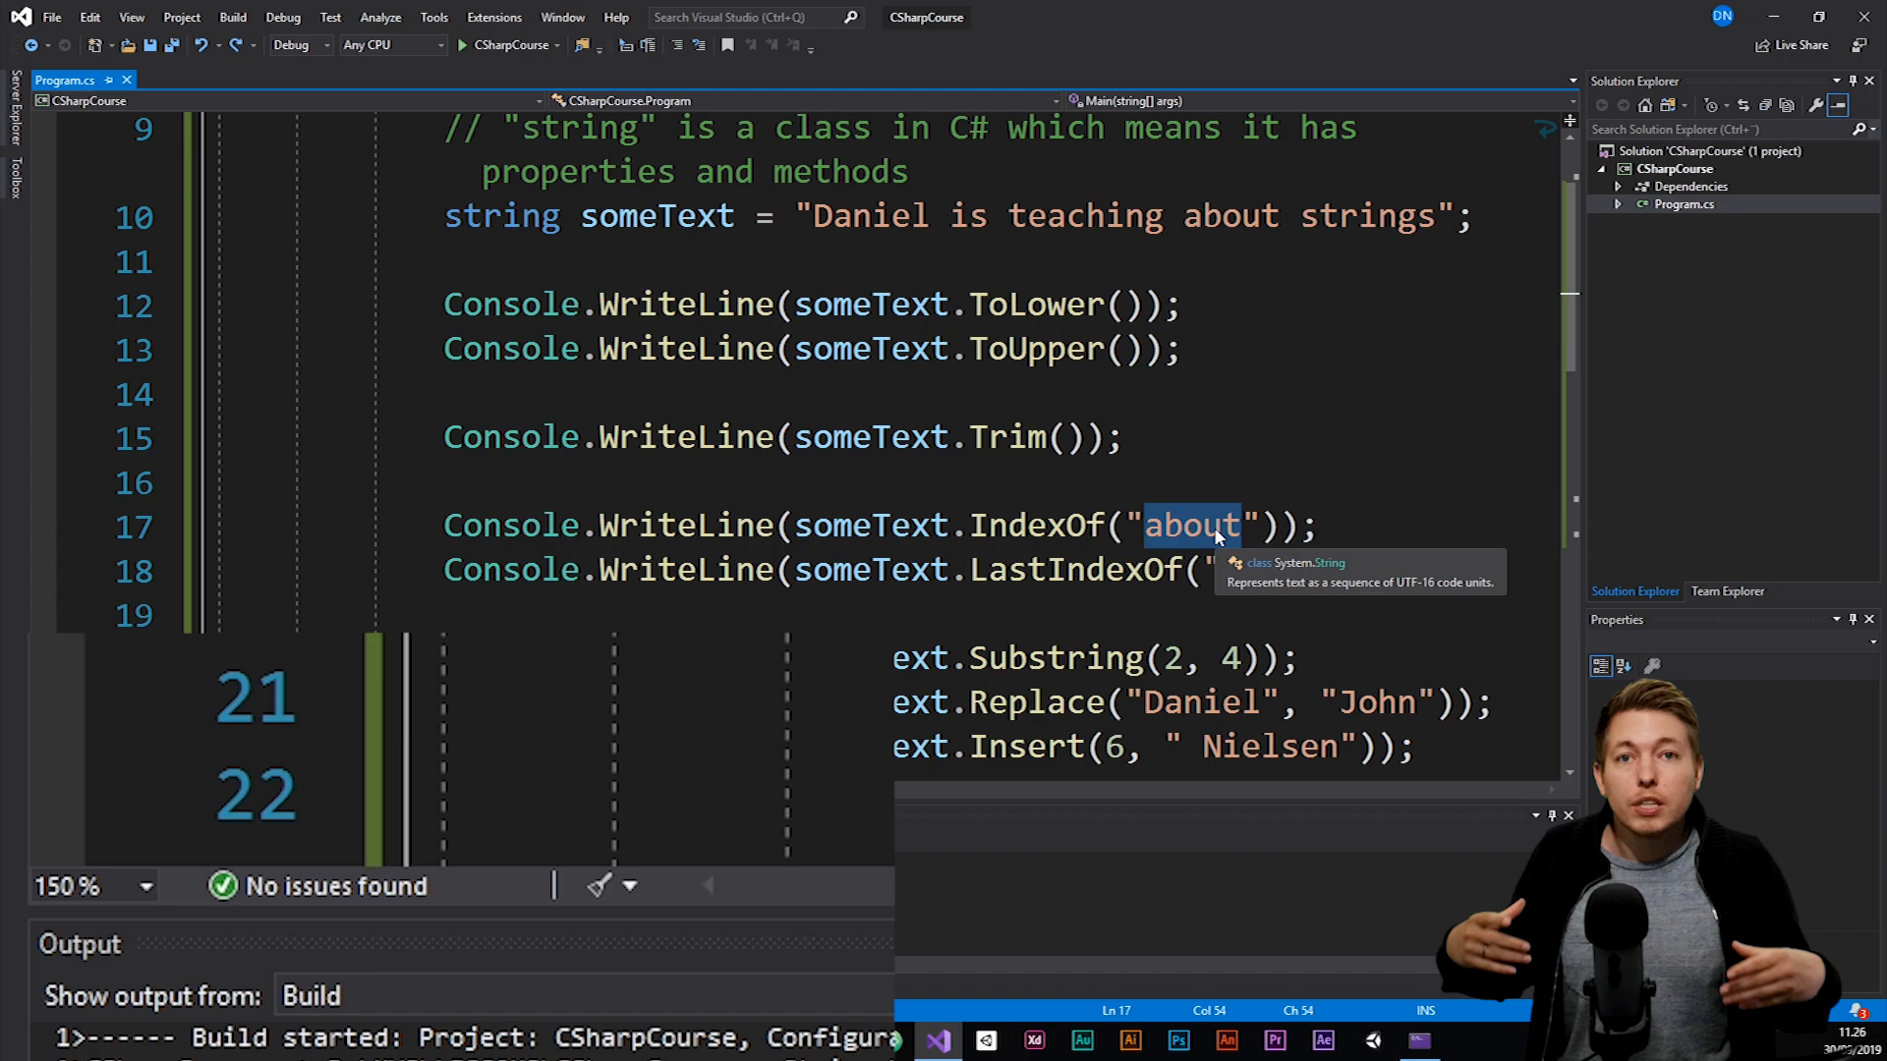
{"action": "type", "text": "i\"));"}
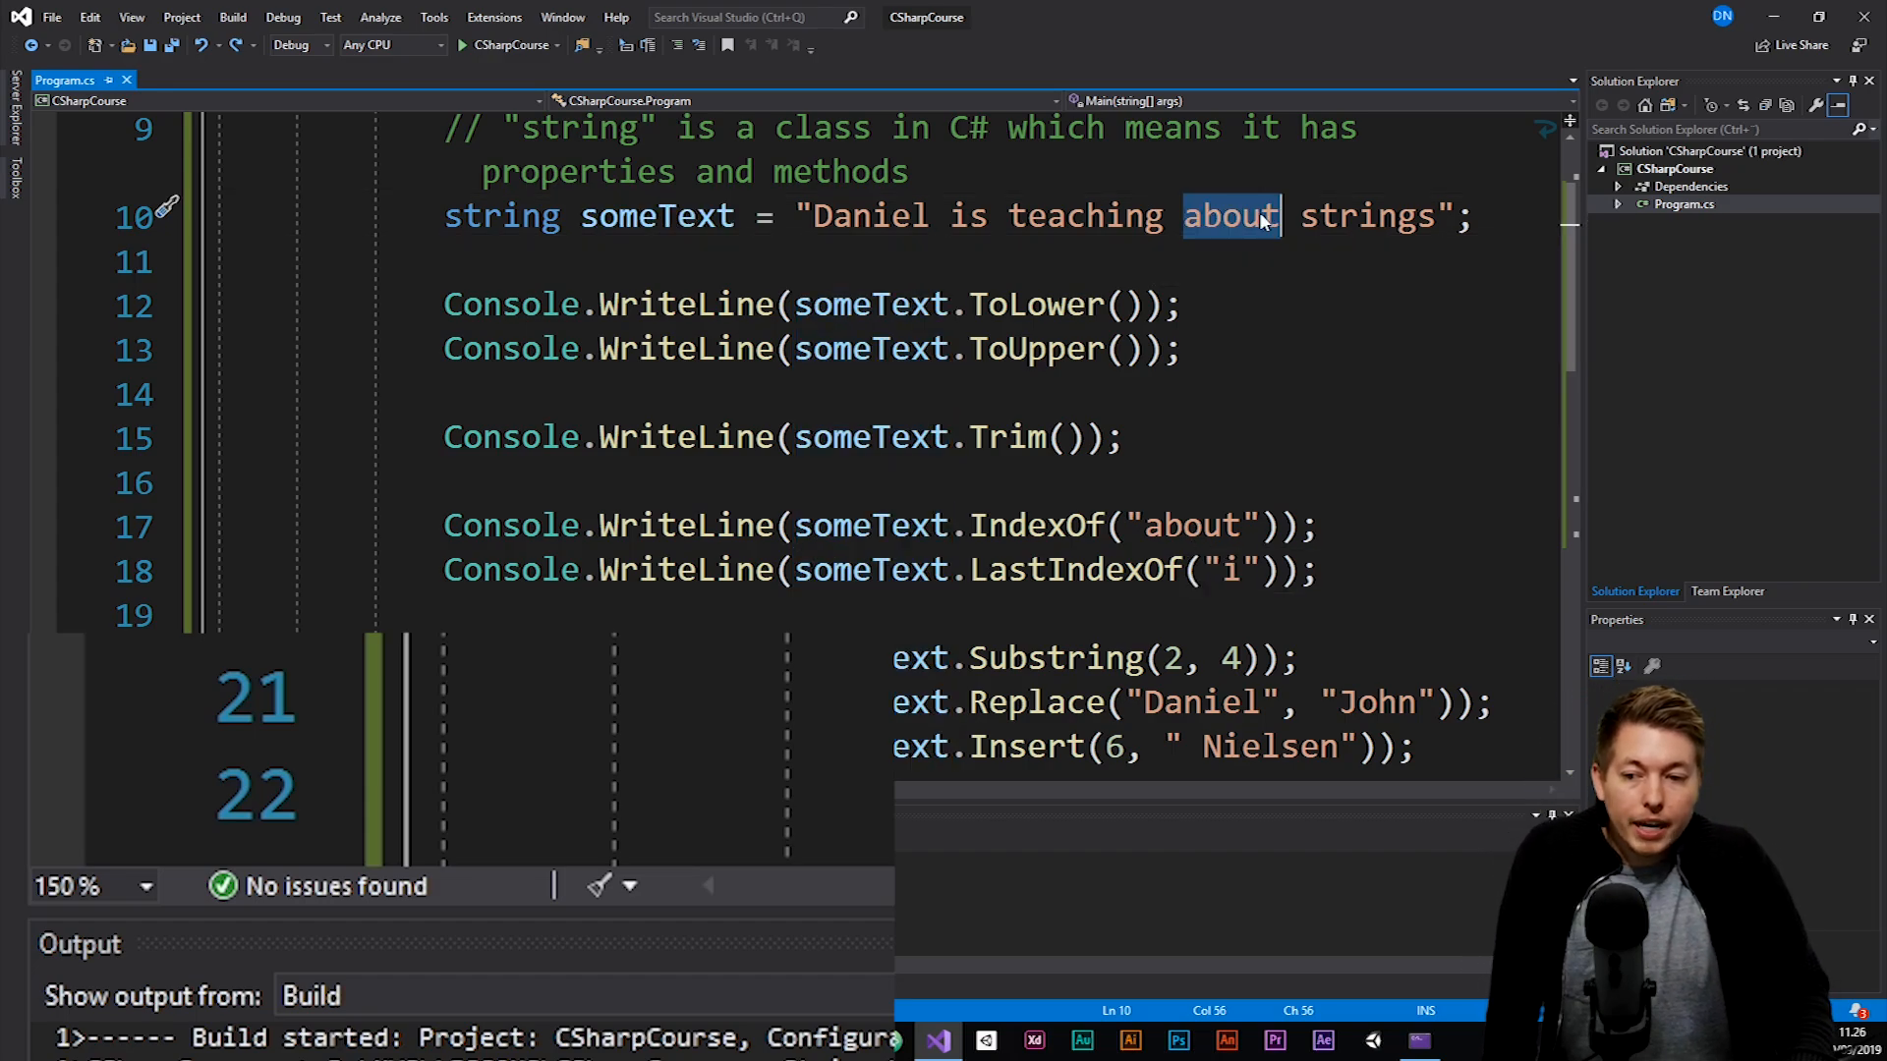
{"action": "double_click", "coordinate": [1191, 526]}
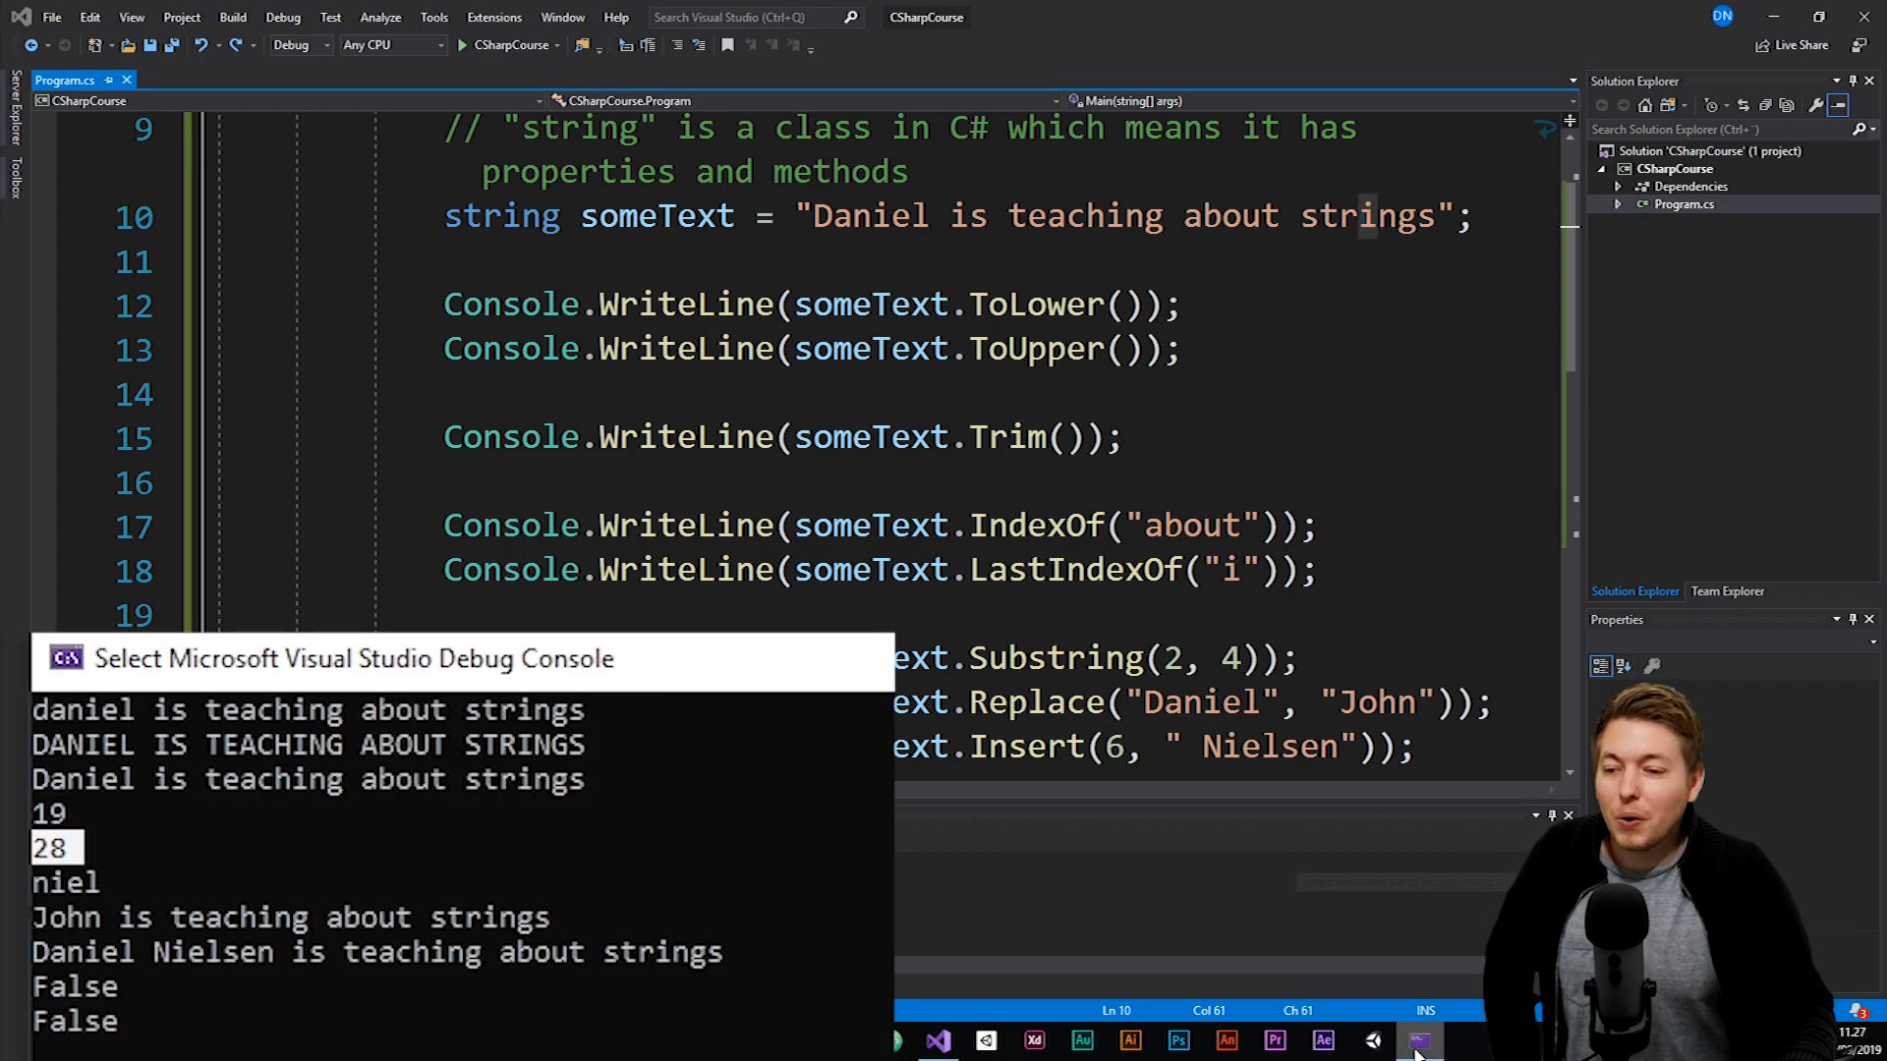
{"action": "scroll", "scroll_direction": "down", "scroll_amount": 3}
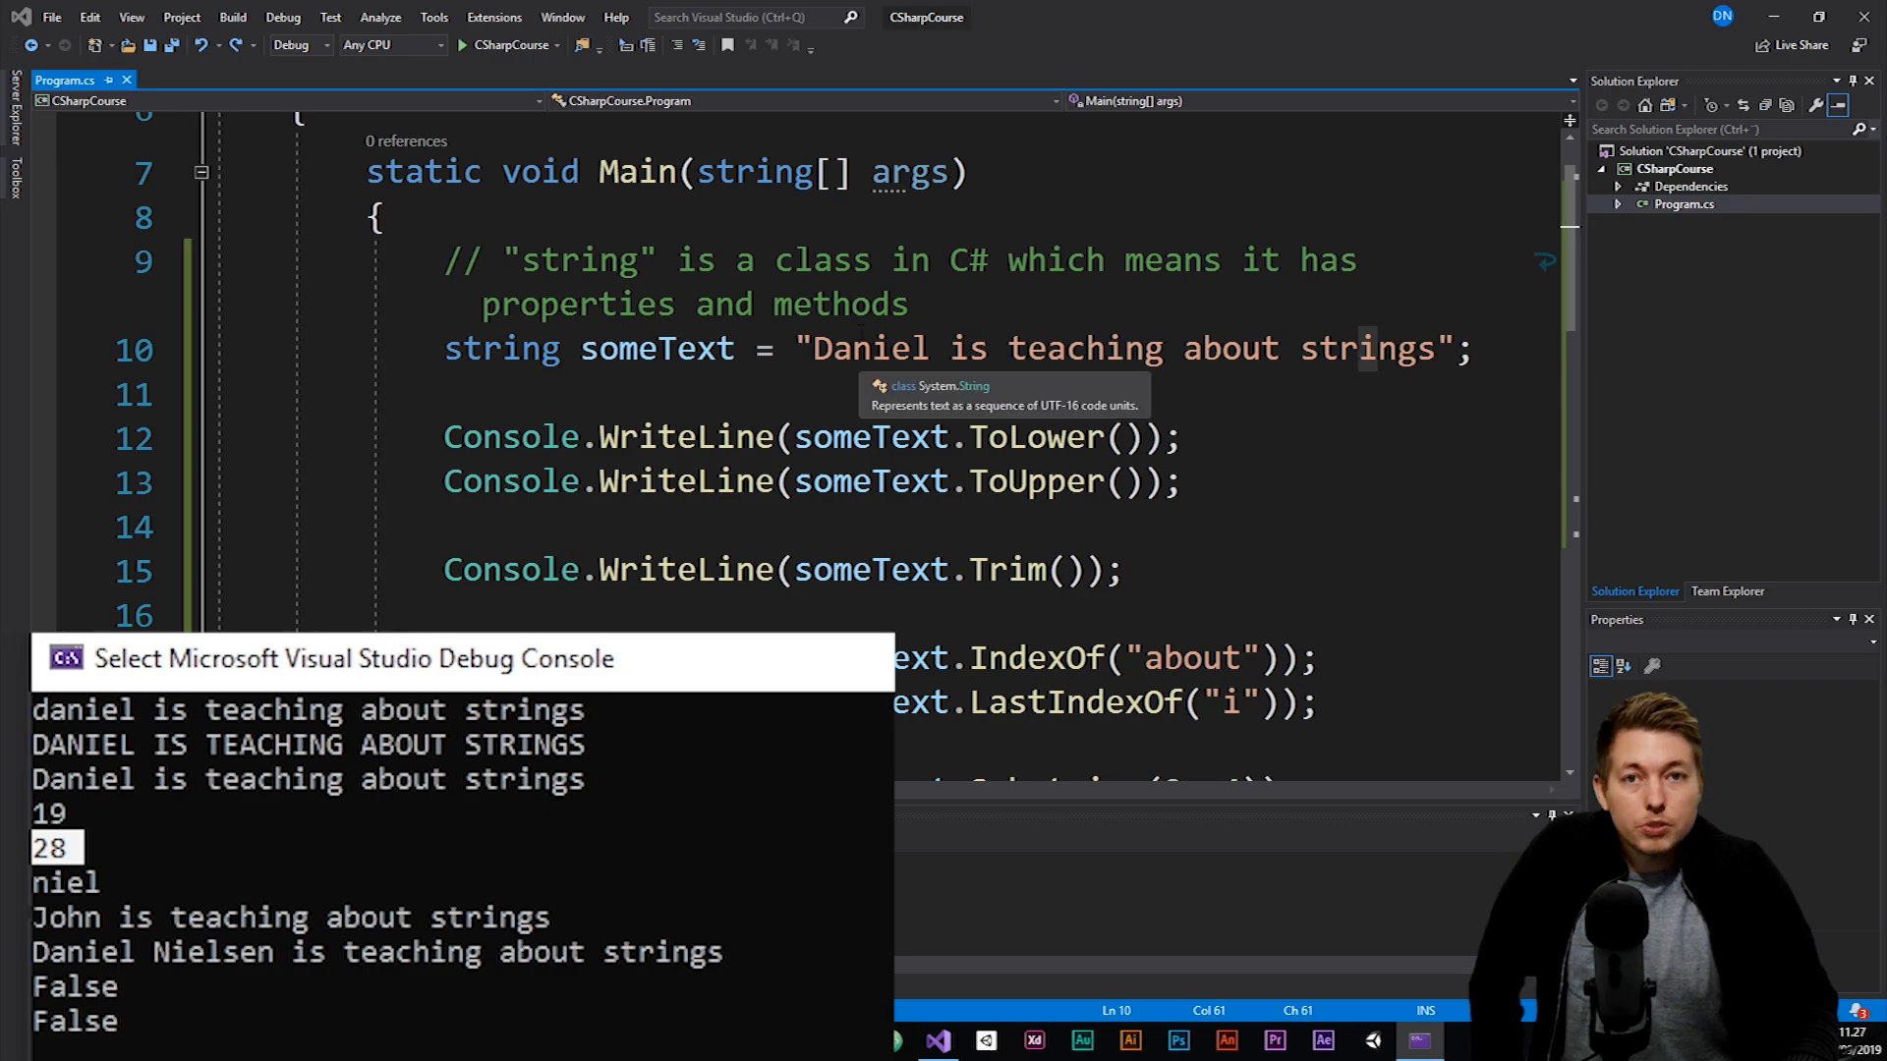
{"action": "scroll", "scroll_direction": "down", "scroll_amount": 3}
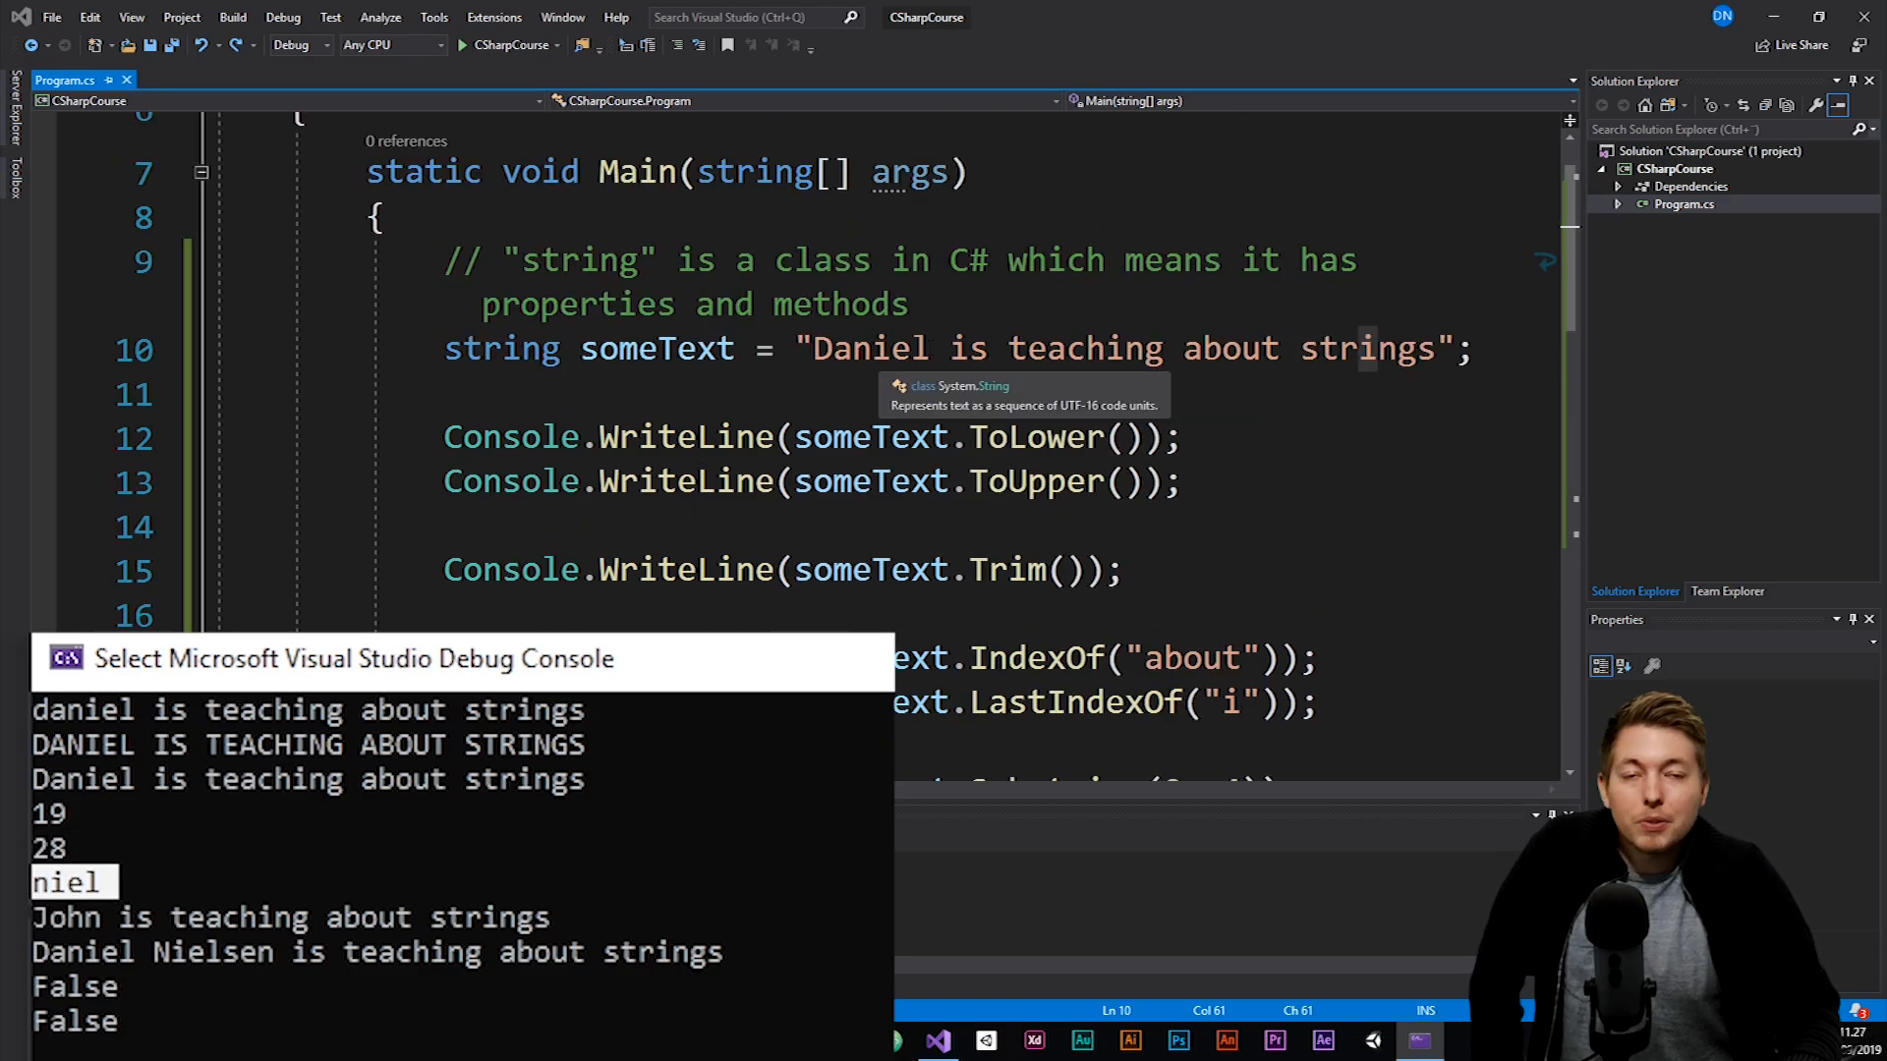
{"action": "scroll", "scroll_direction": "down", "scroll_amount": 3}
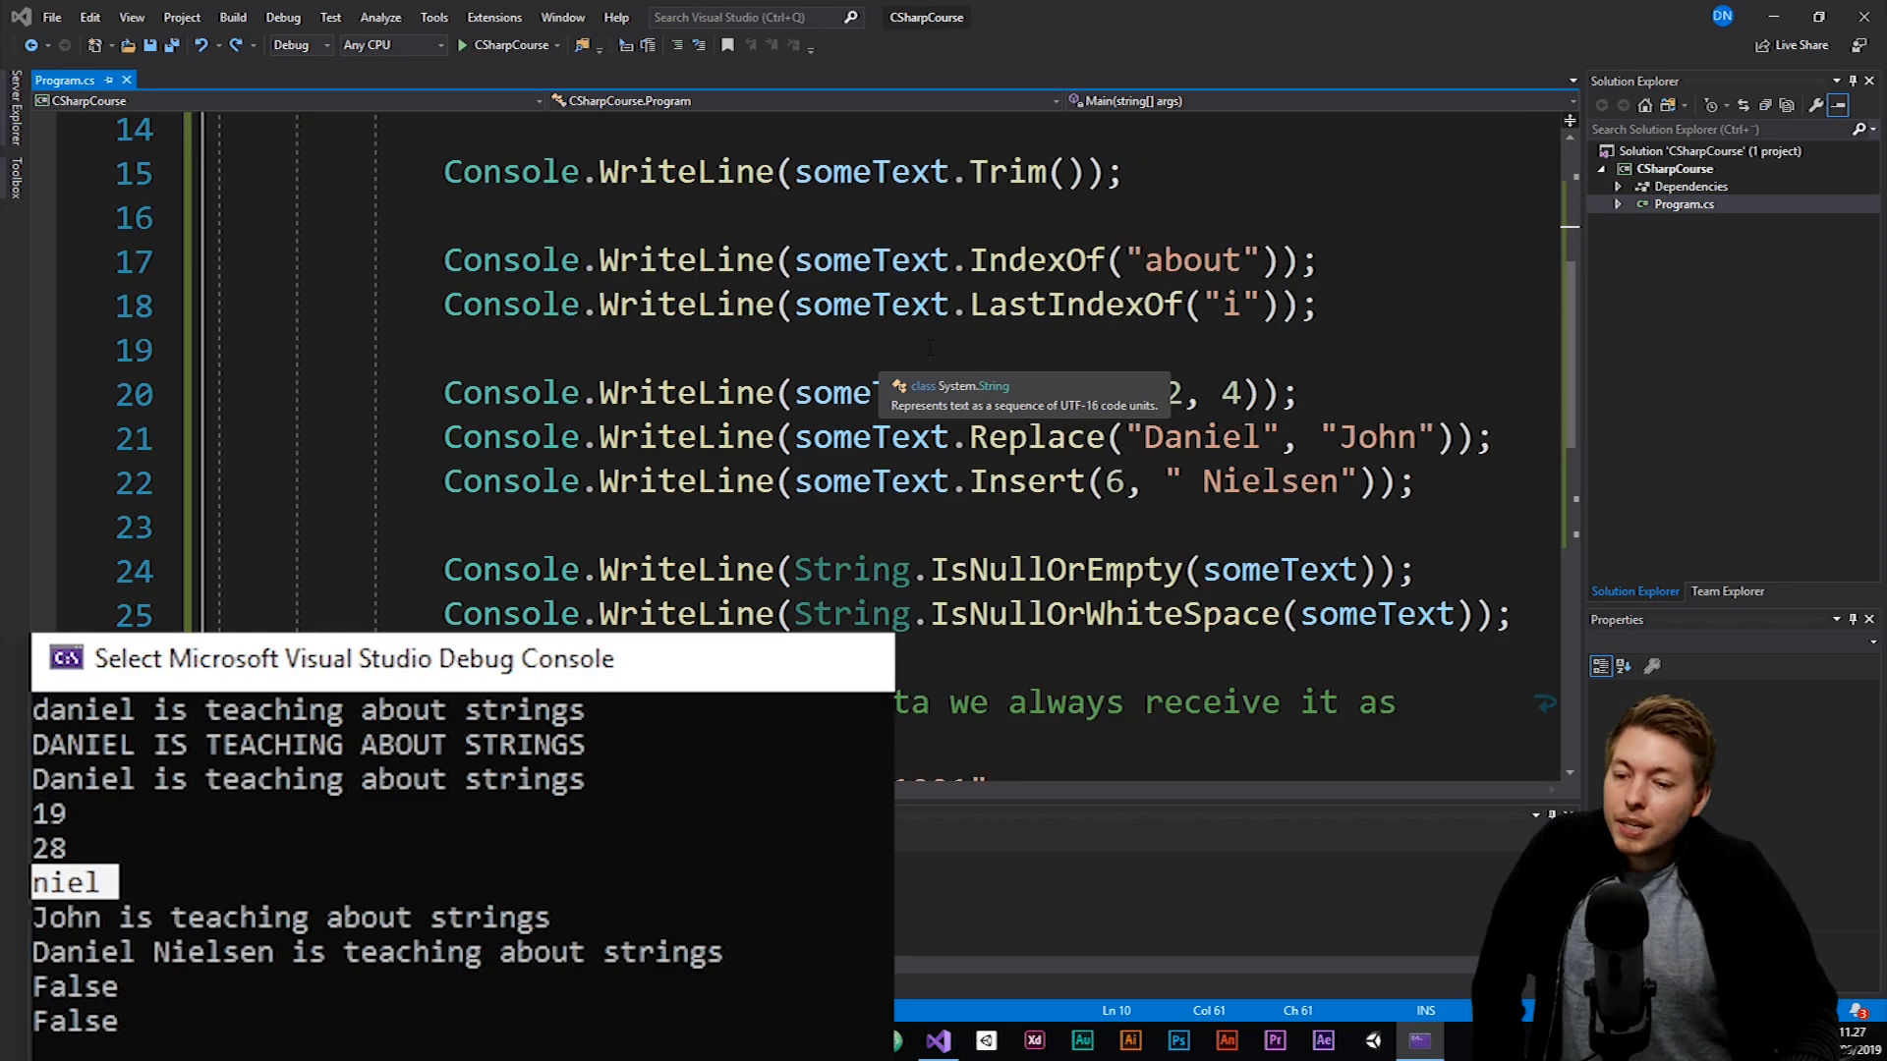
{"action": "scroll", "scroll_direction": "down", "scroll_amount": 3}
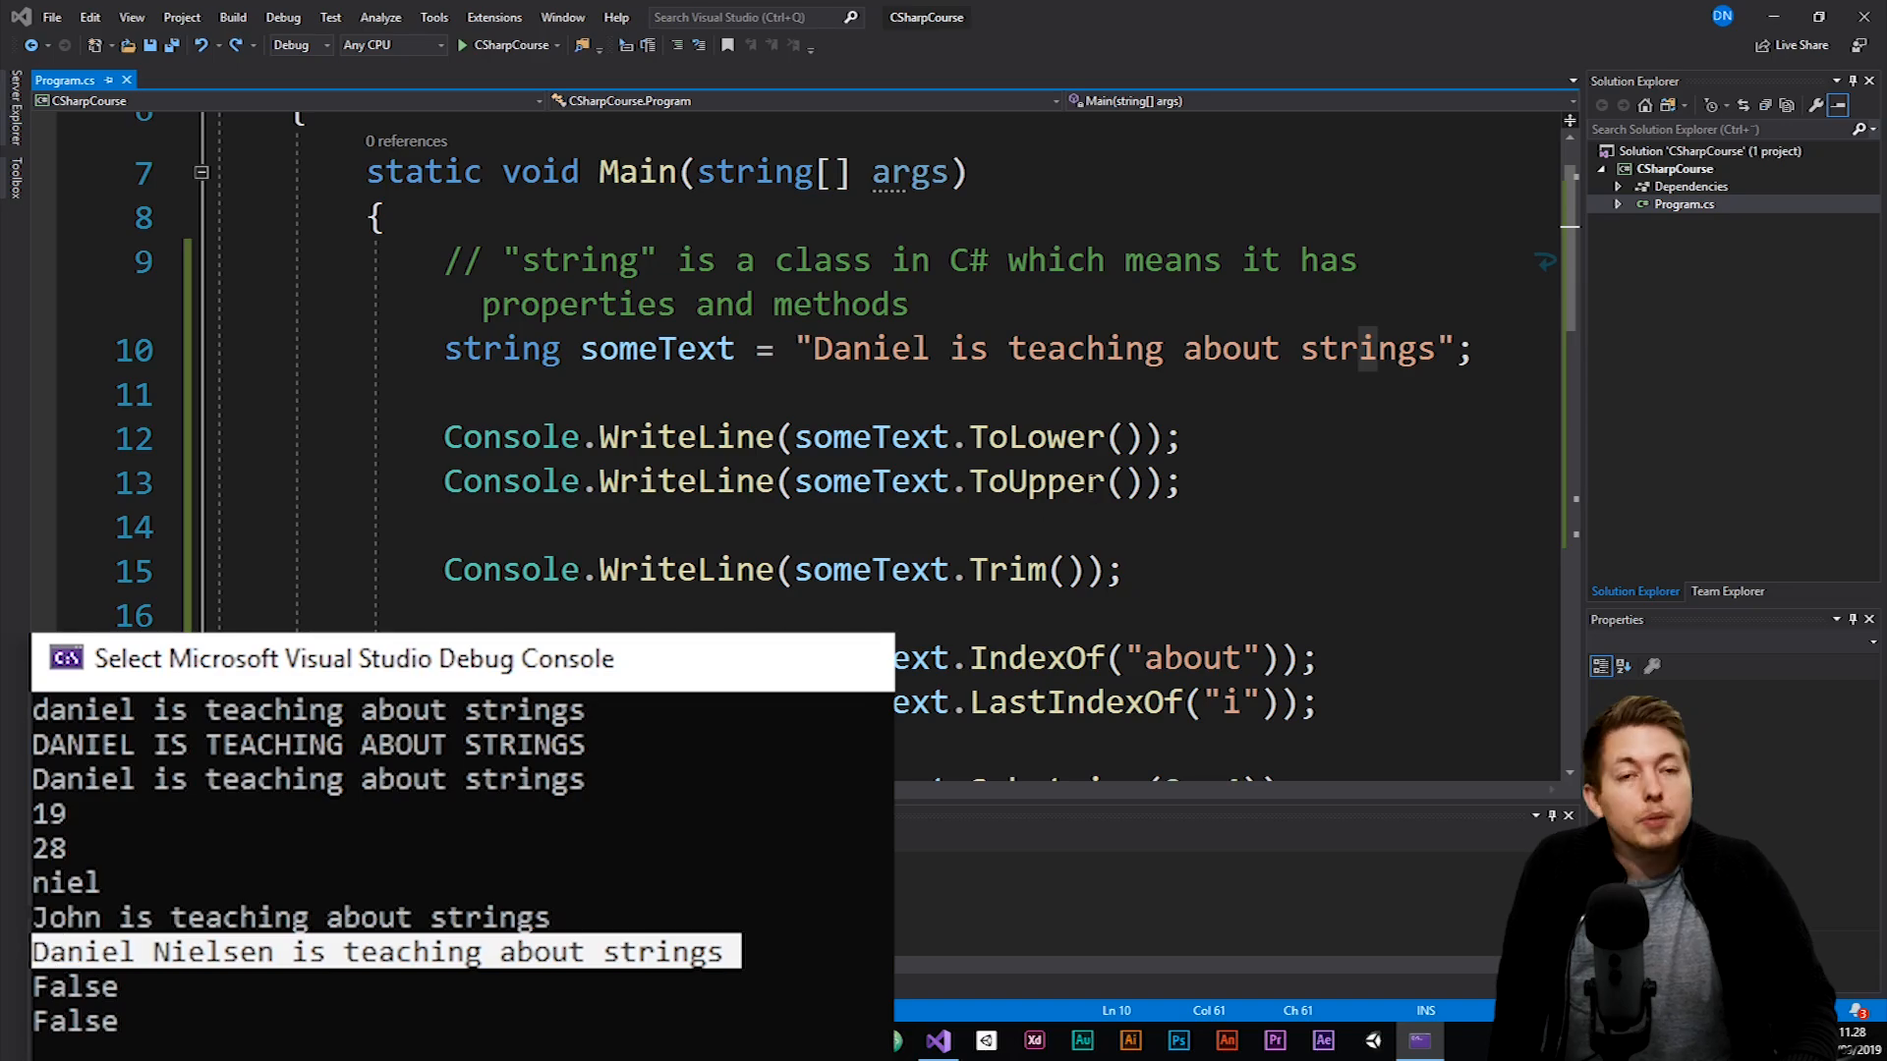
{"action": "scroll", "scroll_direction": "down", "scroll_amount": 3}
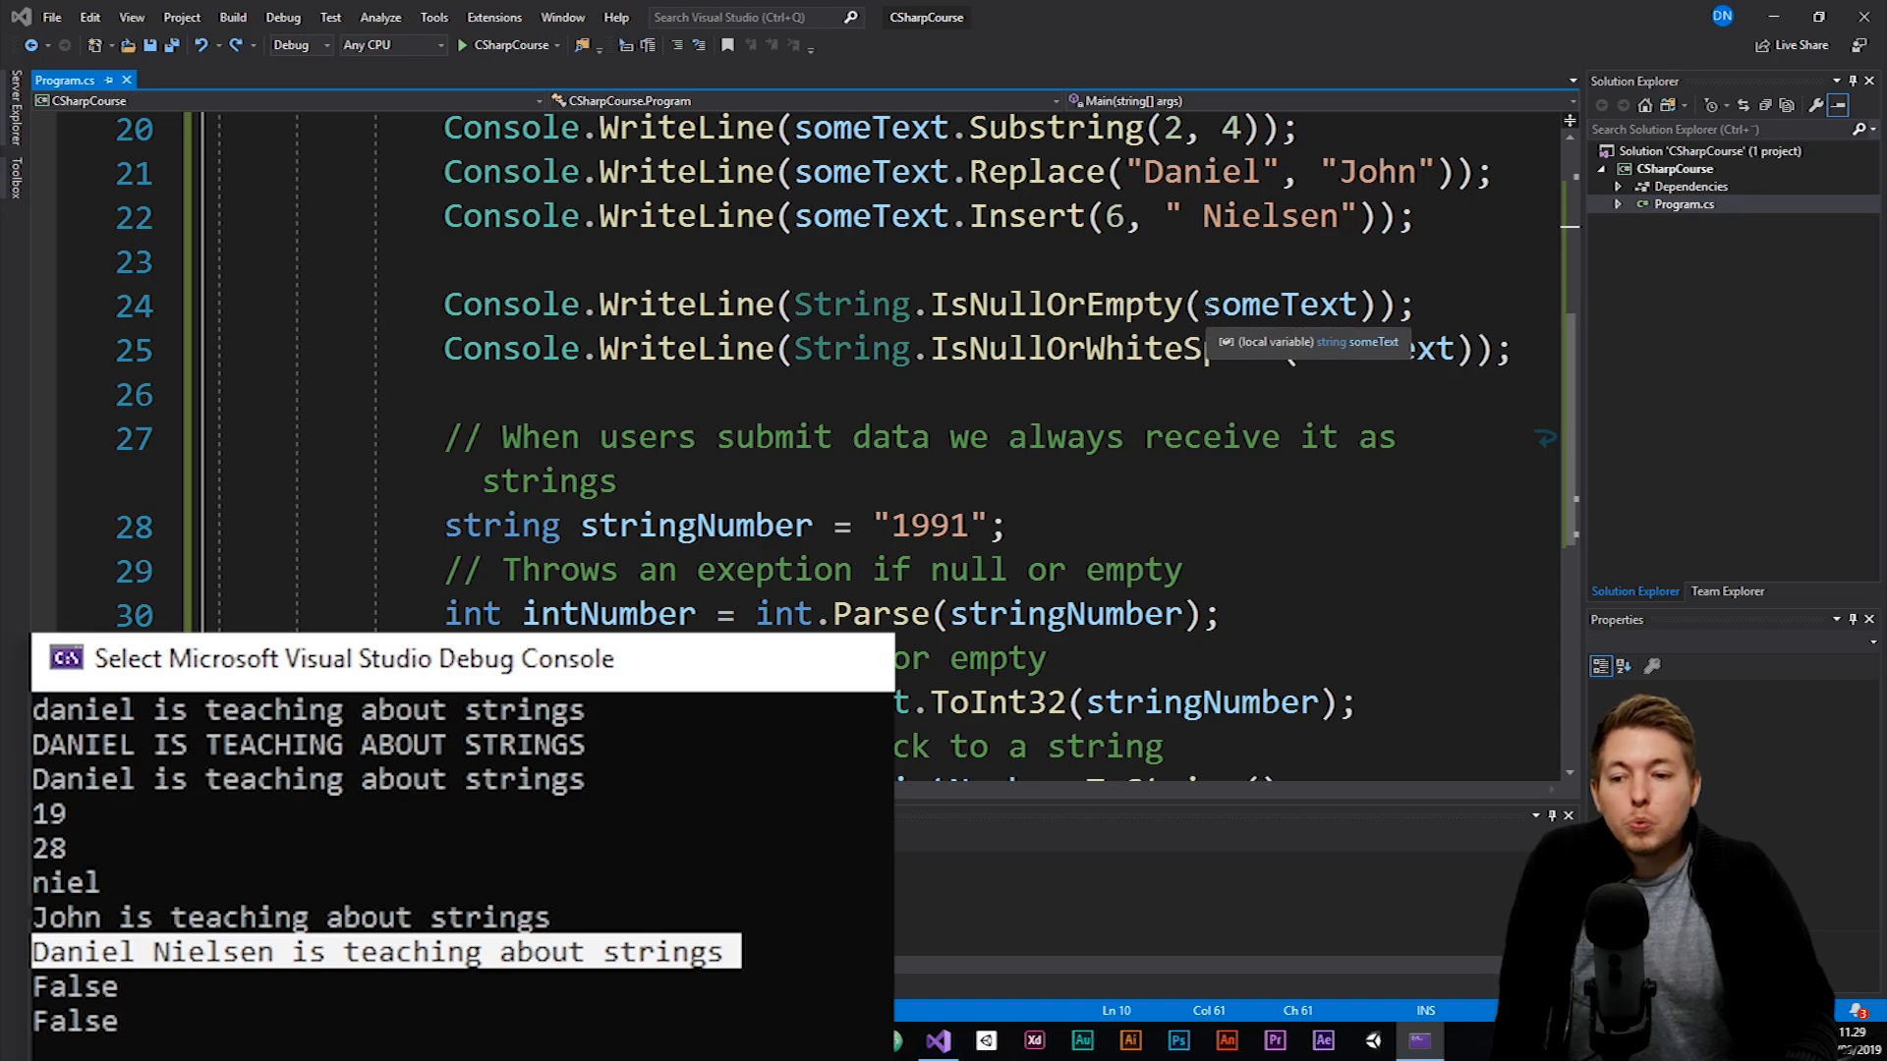
{"action": "mouse_move", "coordinate": [1367, 381]}
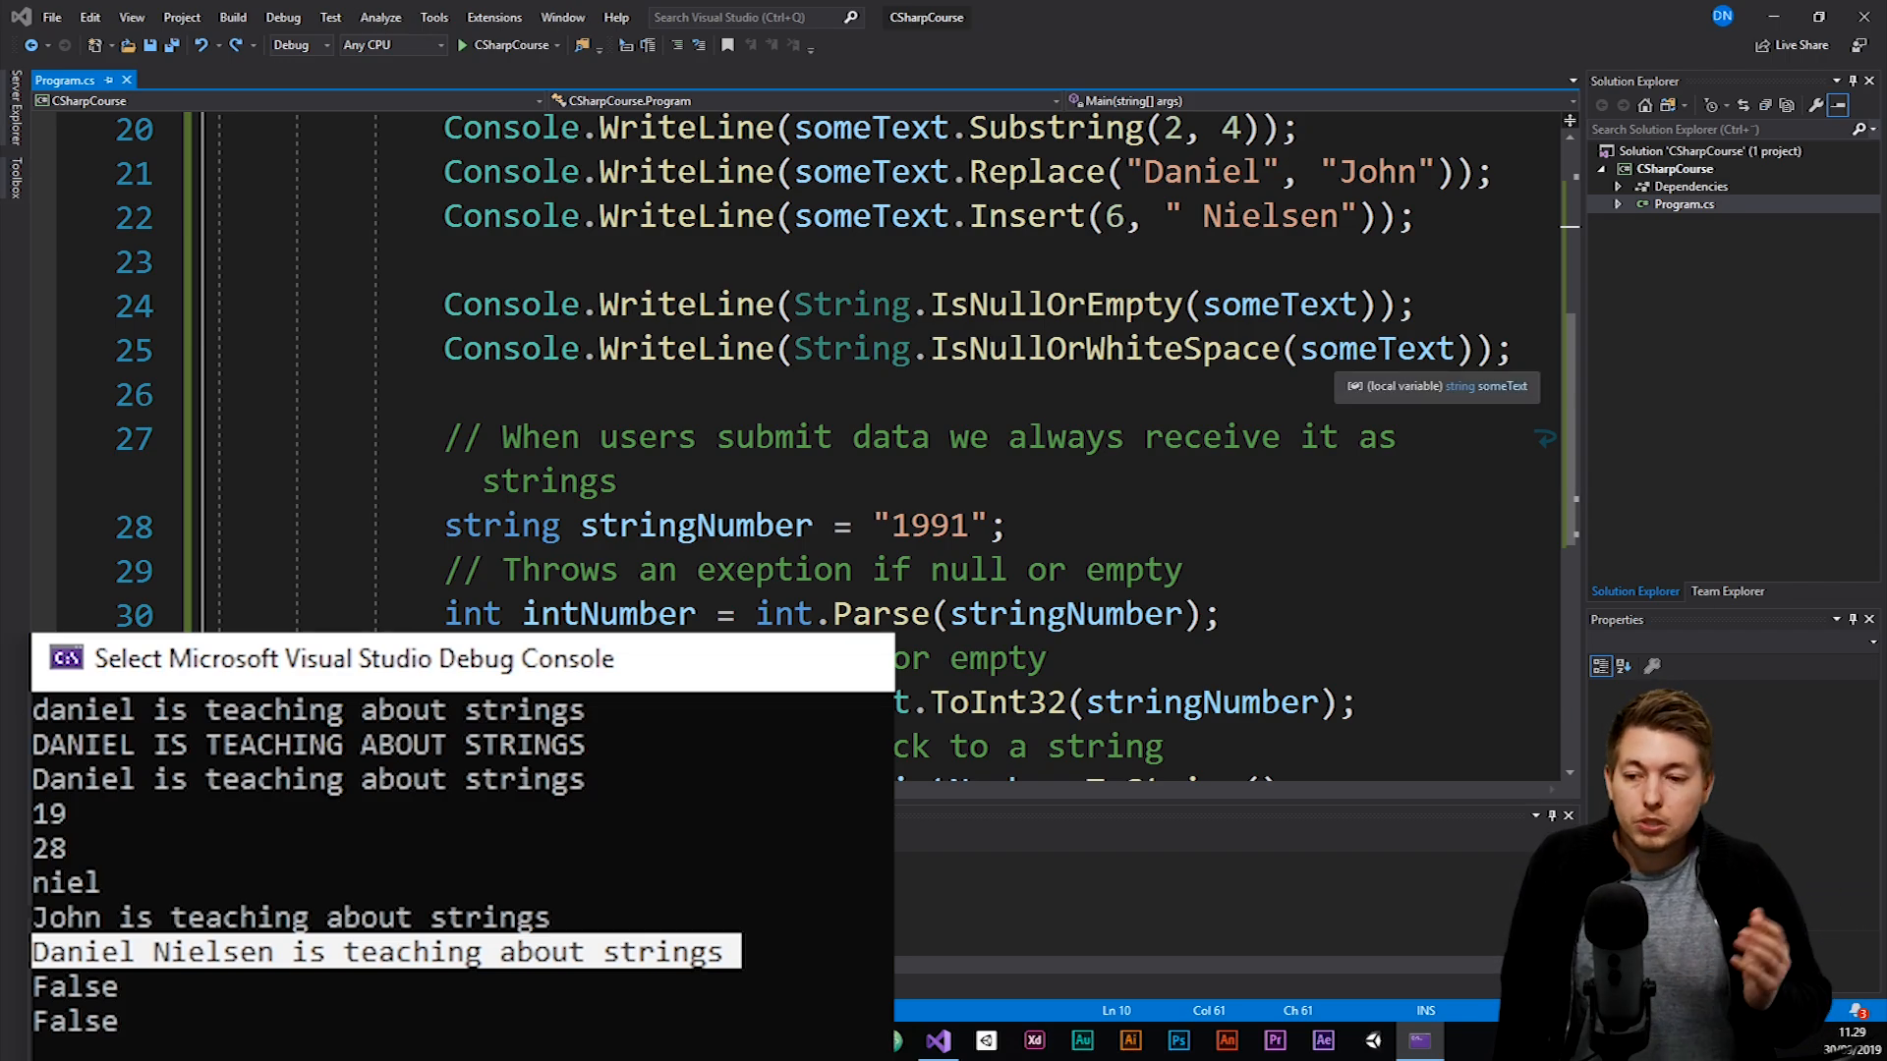
{"action": "scroll", "scroll_direction": "down", "scroll_amount": 3}
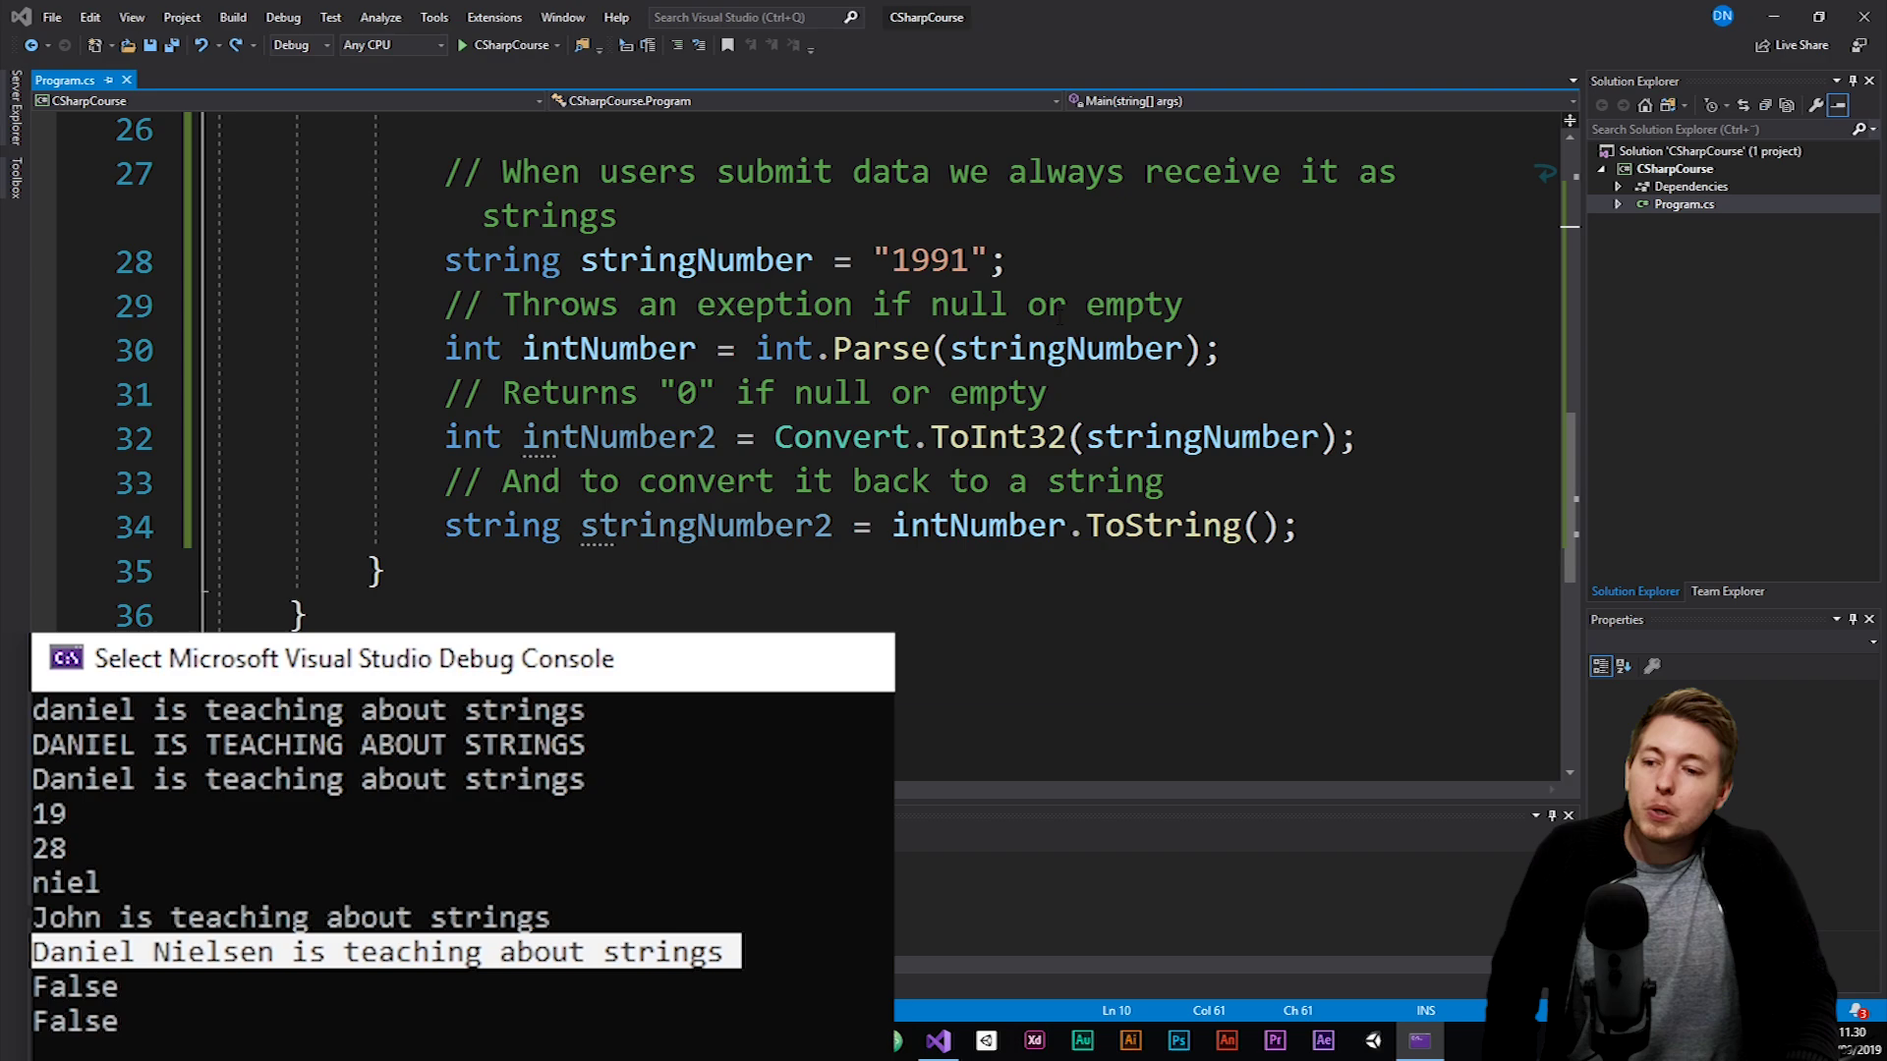
{"action": "mouse_move", "coordinate": [700, 260]}
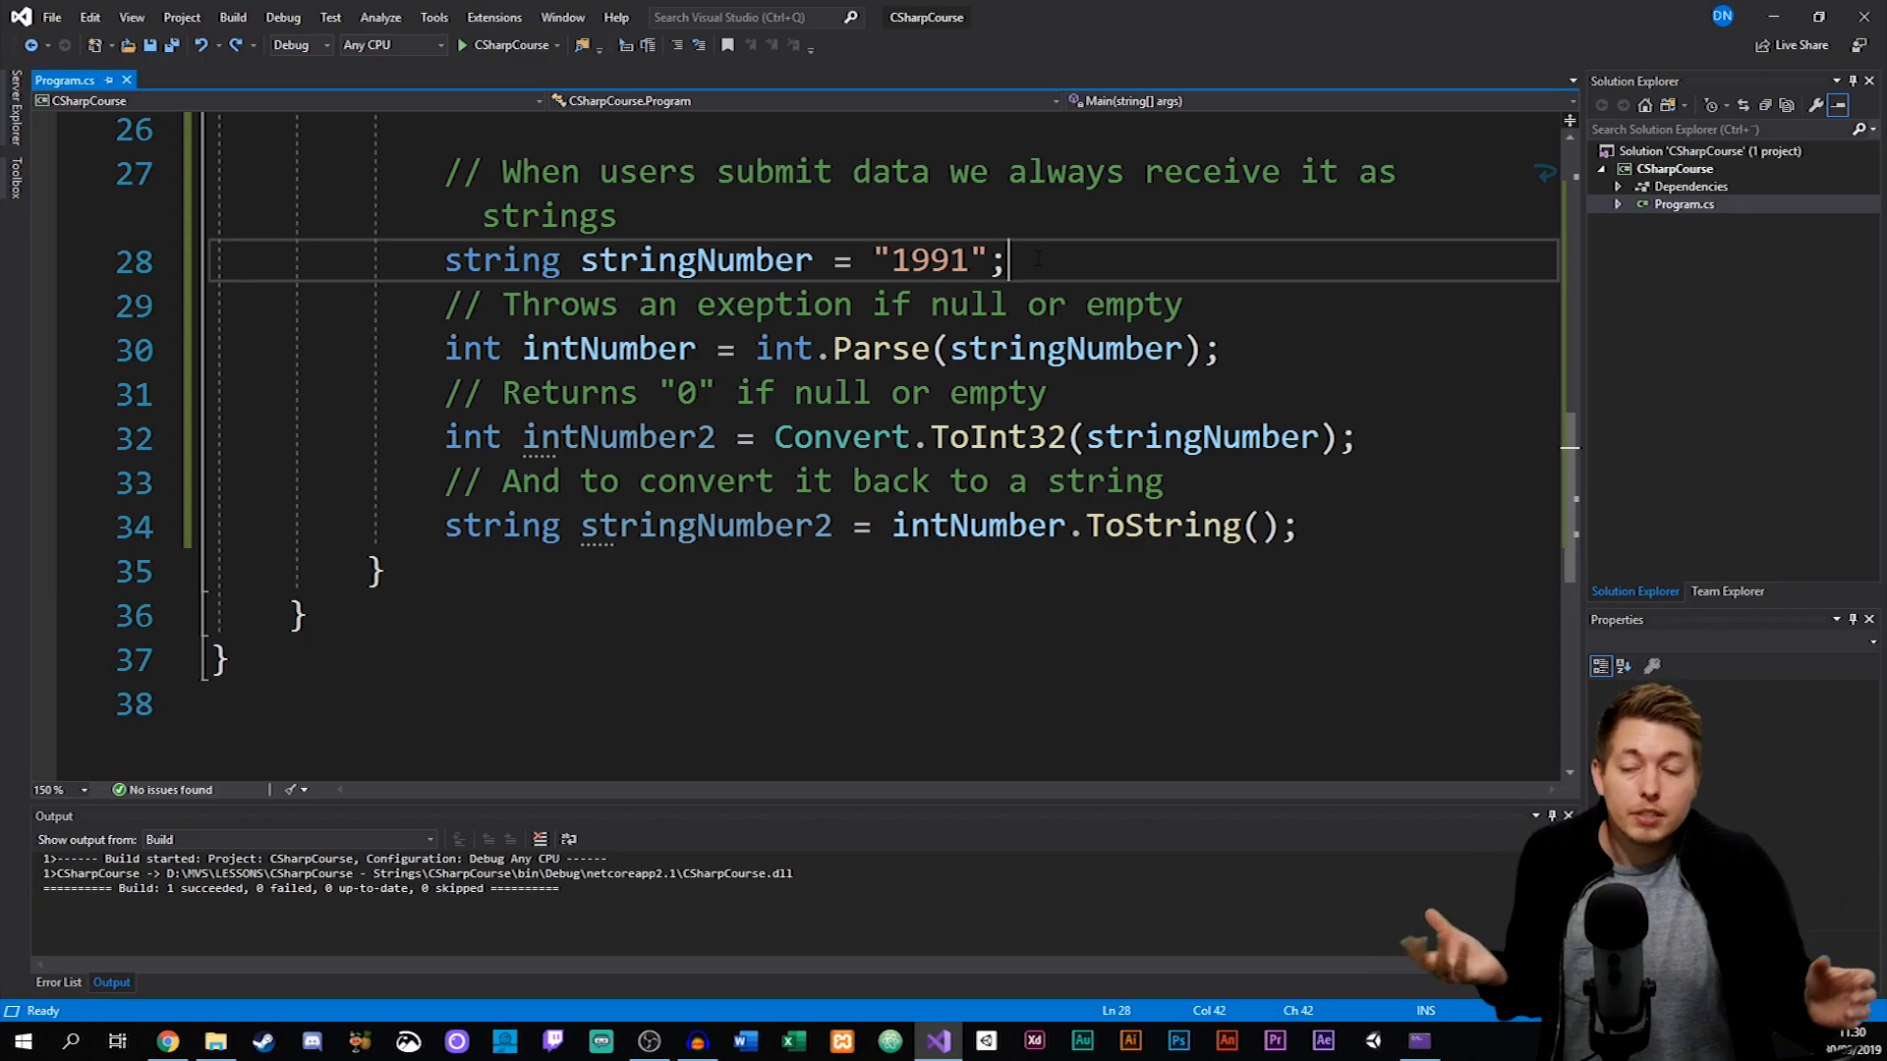
Highlight the value 1991 in the stringNumber conversion code.
{"action": "double_click", "coordinate": [928, 259]}
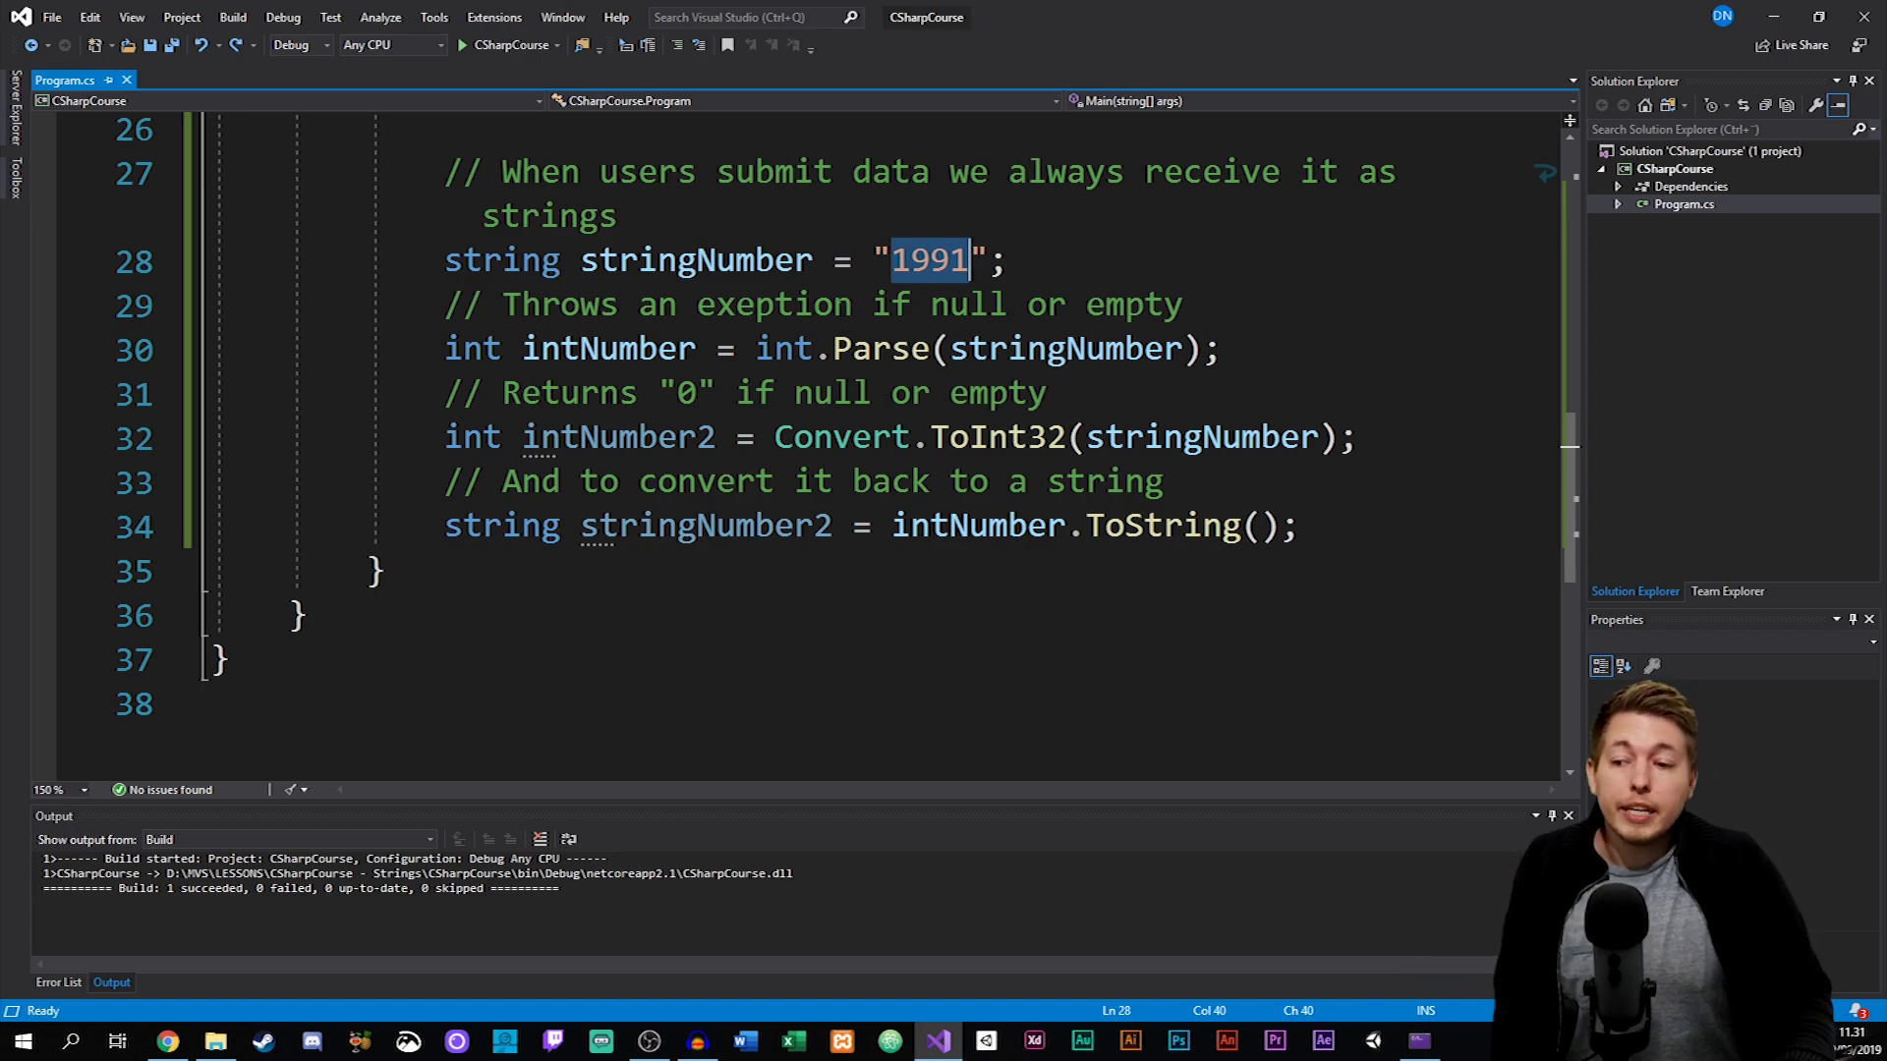
{"action": "mouse_move", "coordinate": [696, 259]}
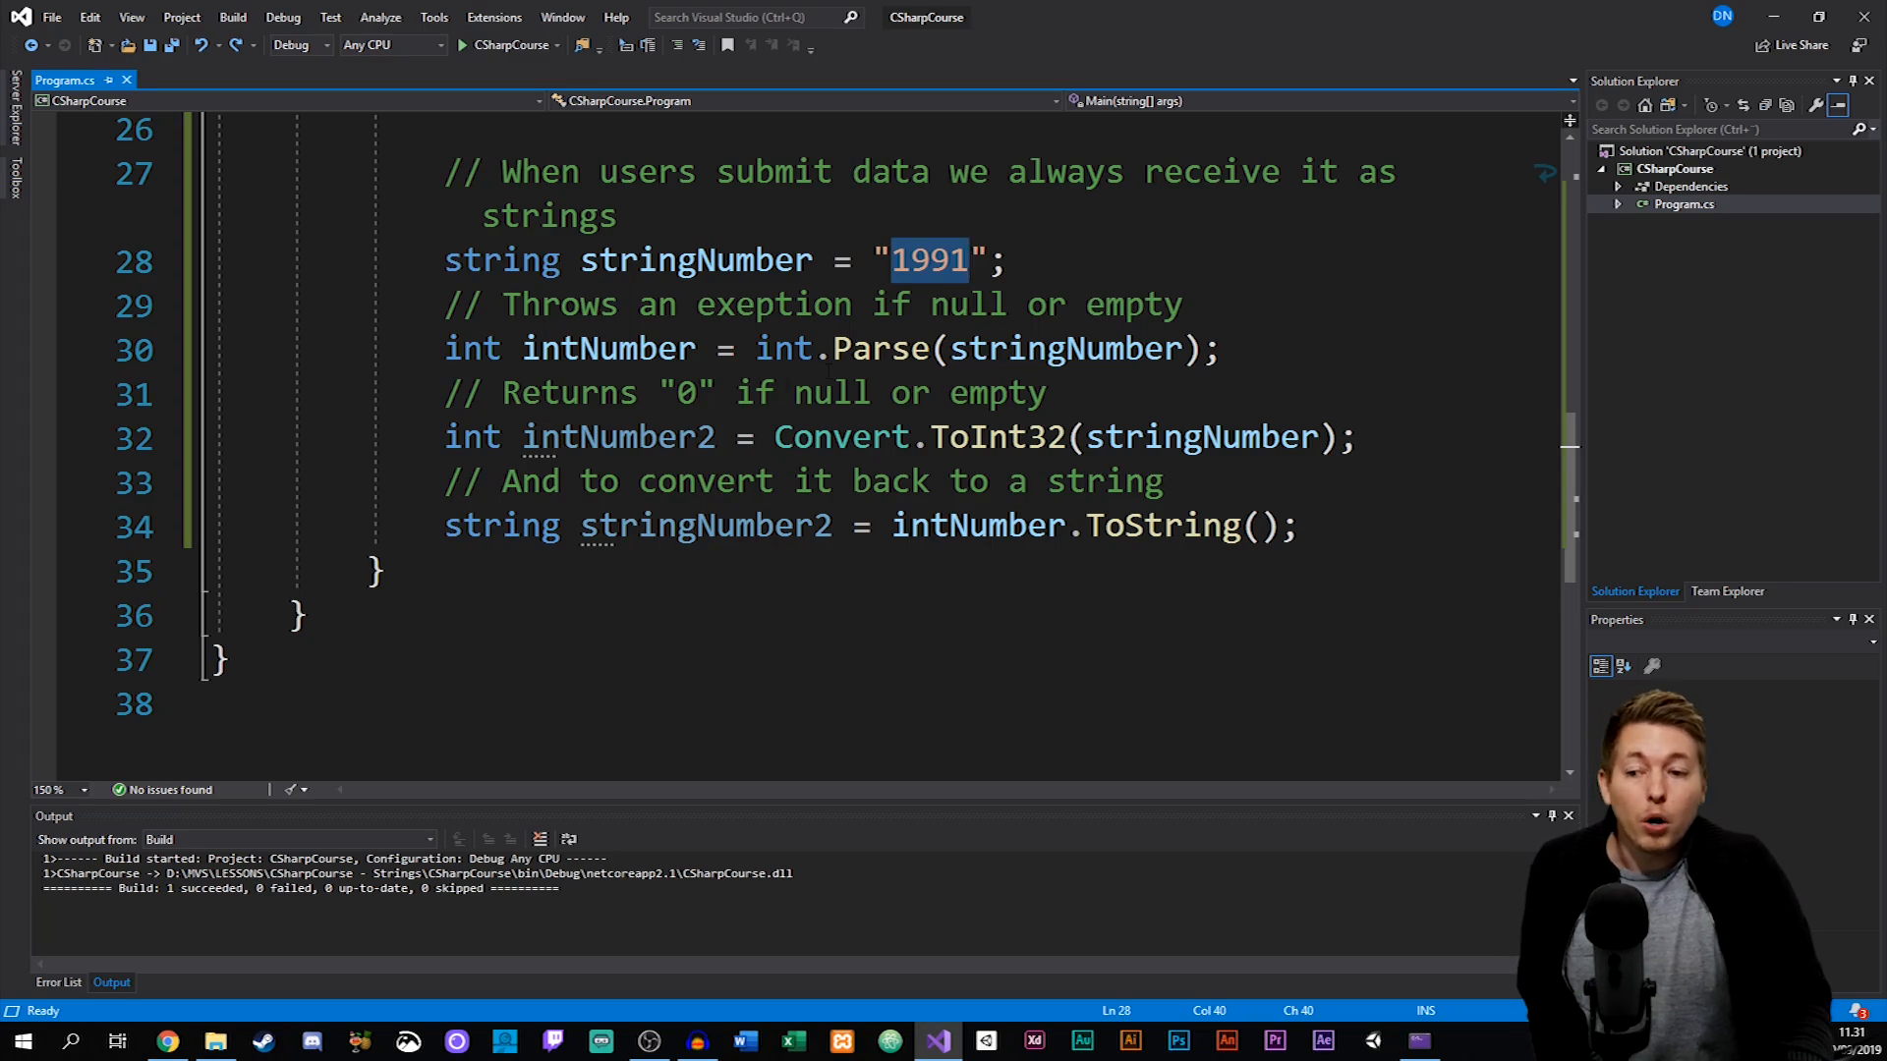
{"action": "left_click_drag", "start_coordinate": [755, 350], "coordinate": [924, 349]}
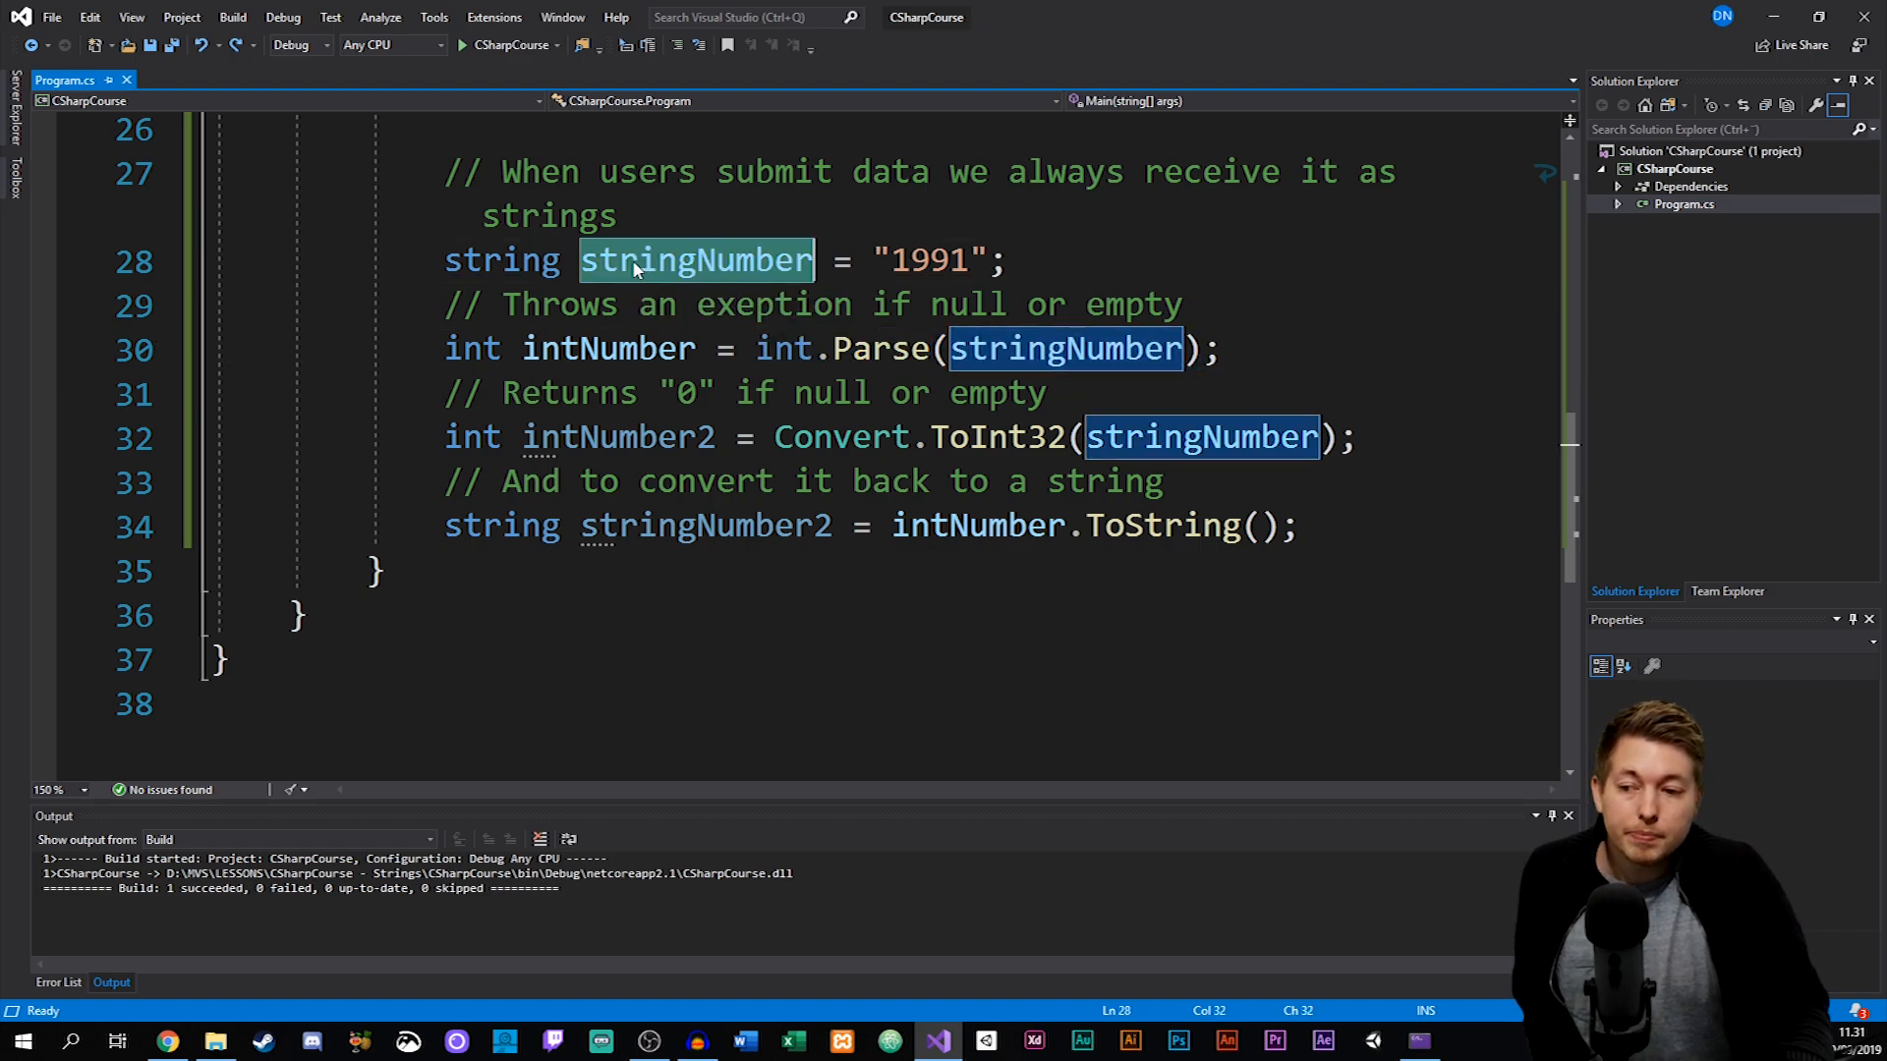
{"action": "mouse_move", "coordinate": [703, 273]}
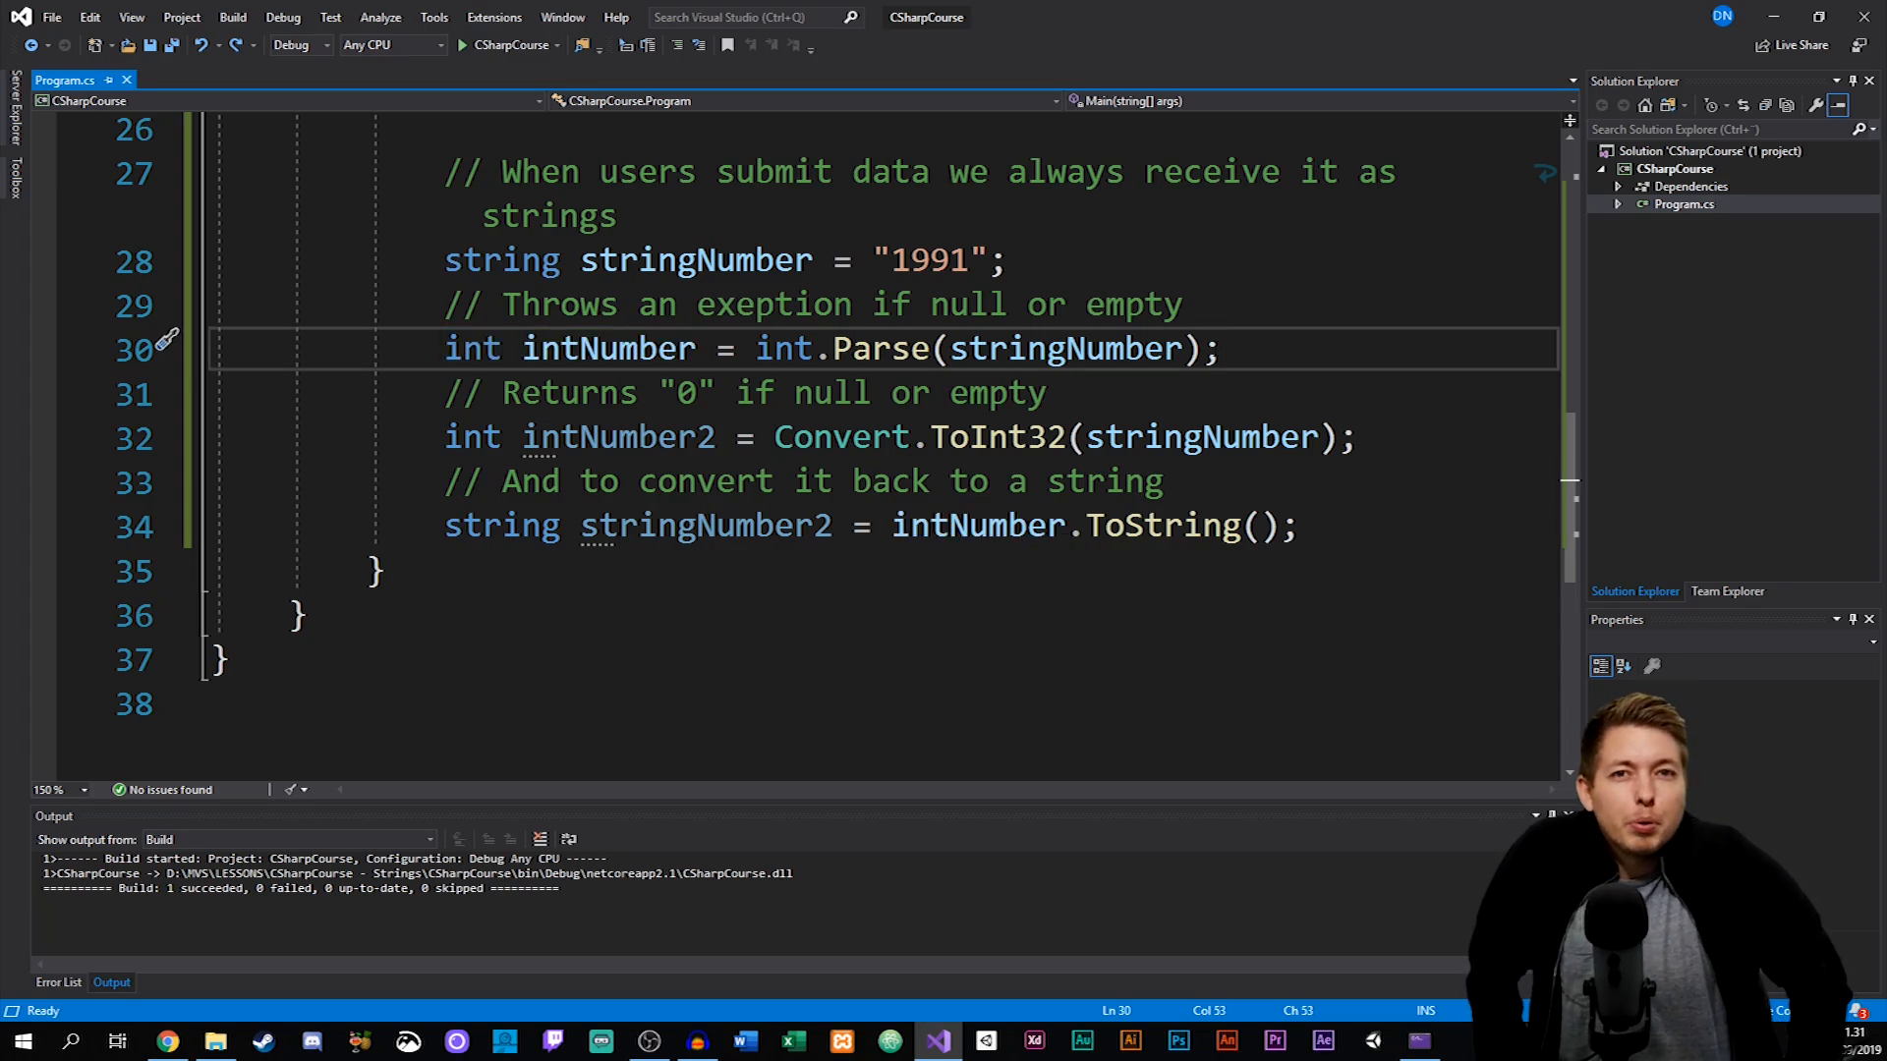
{"action": "left_click", "coordinate": [1220, 349]}
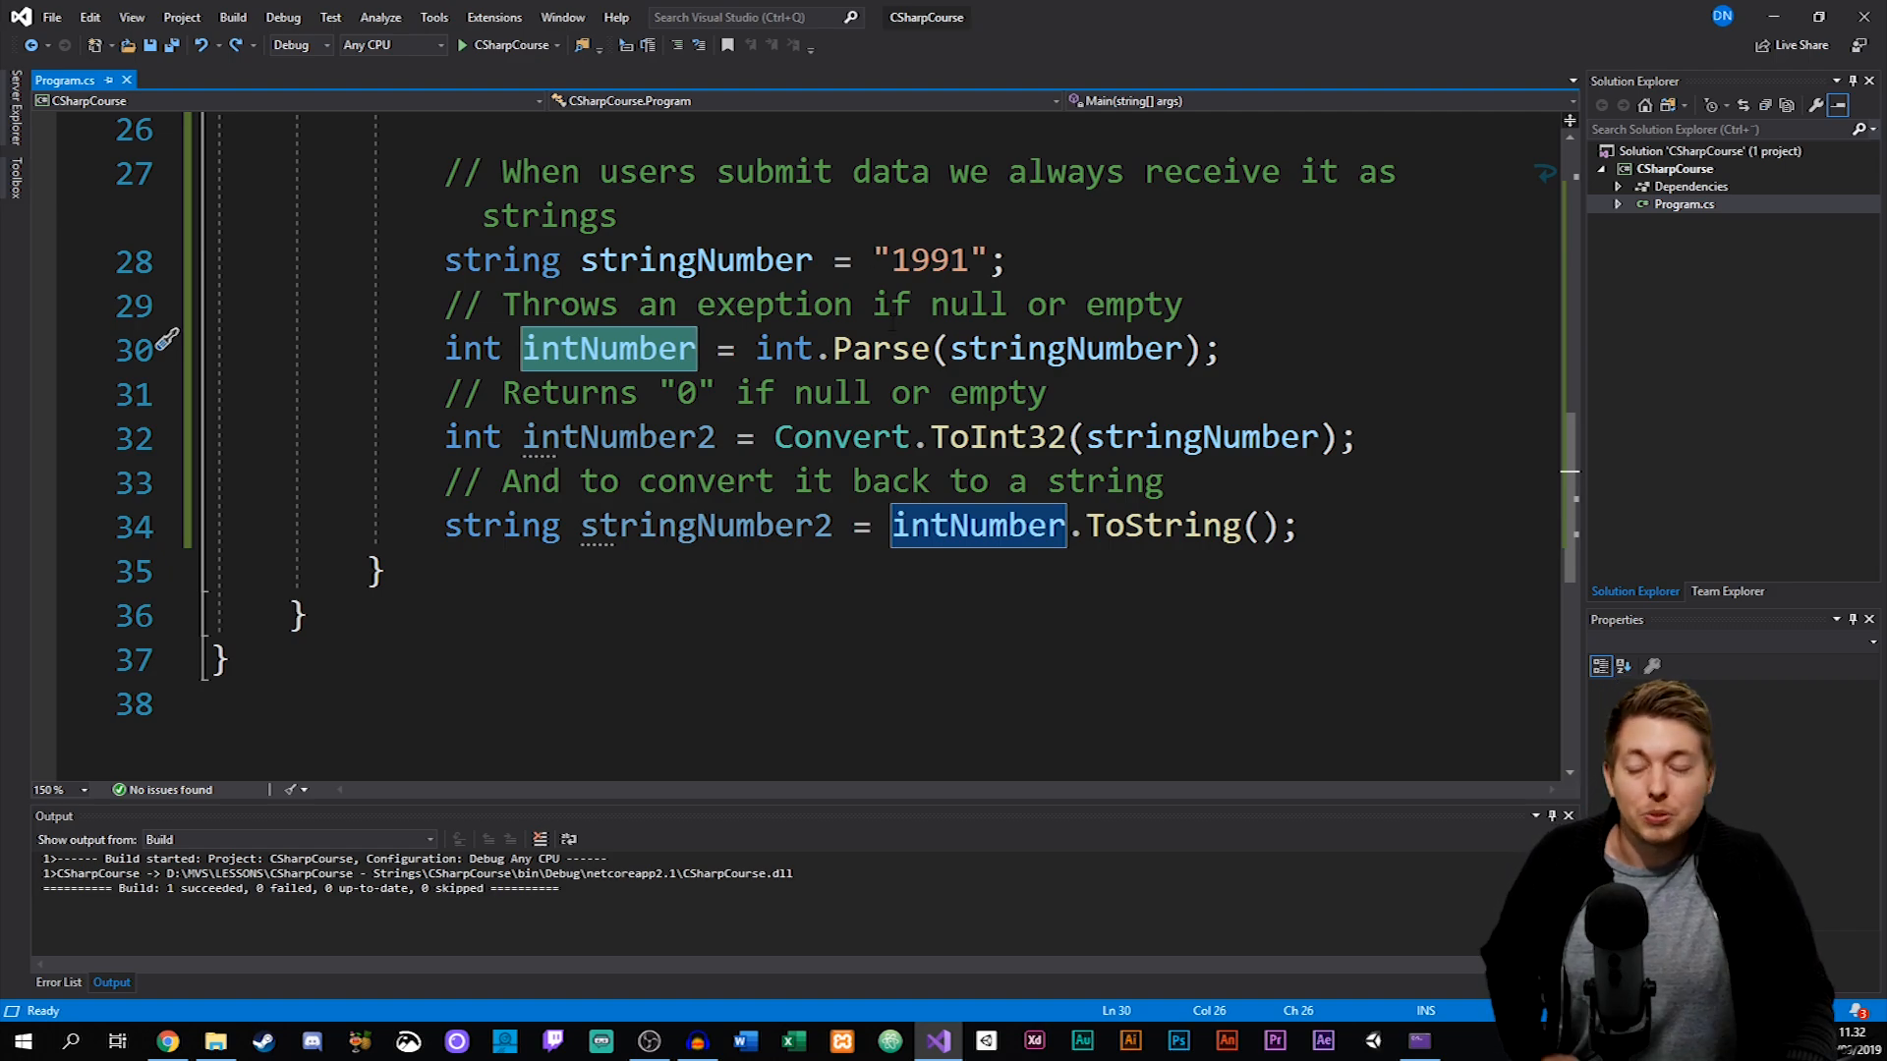
{"action": "double_click", "coordinate": [1159, 526]}
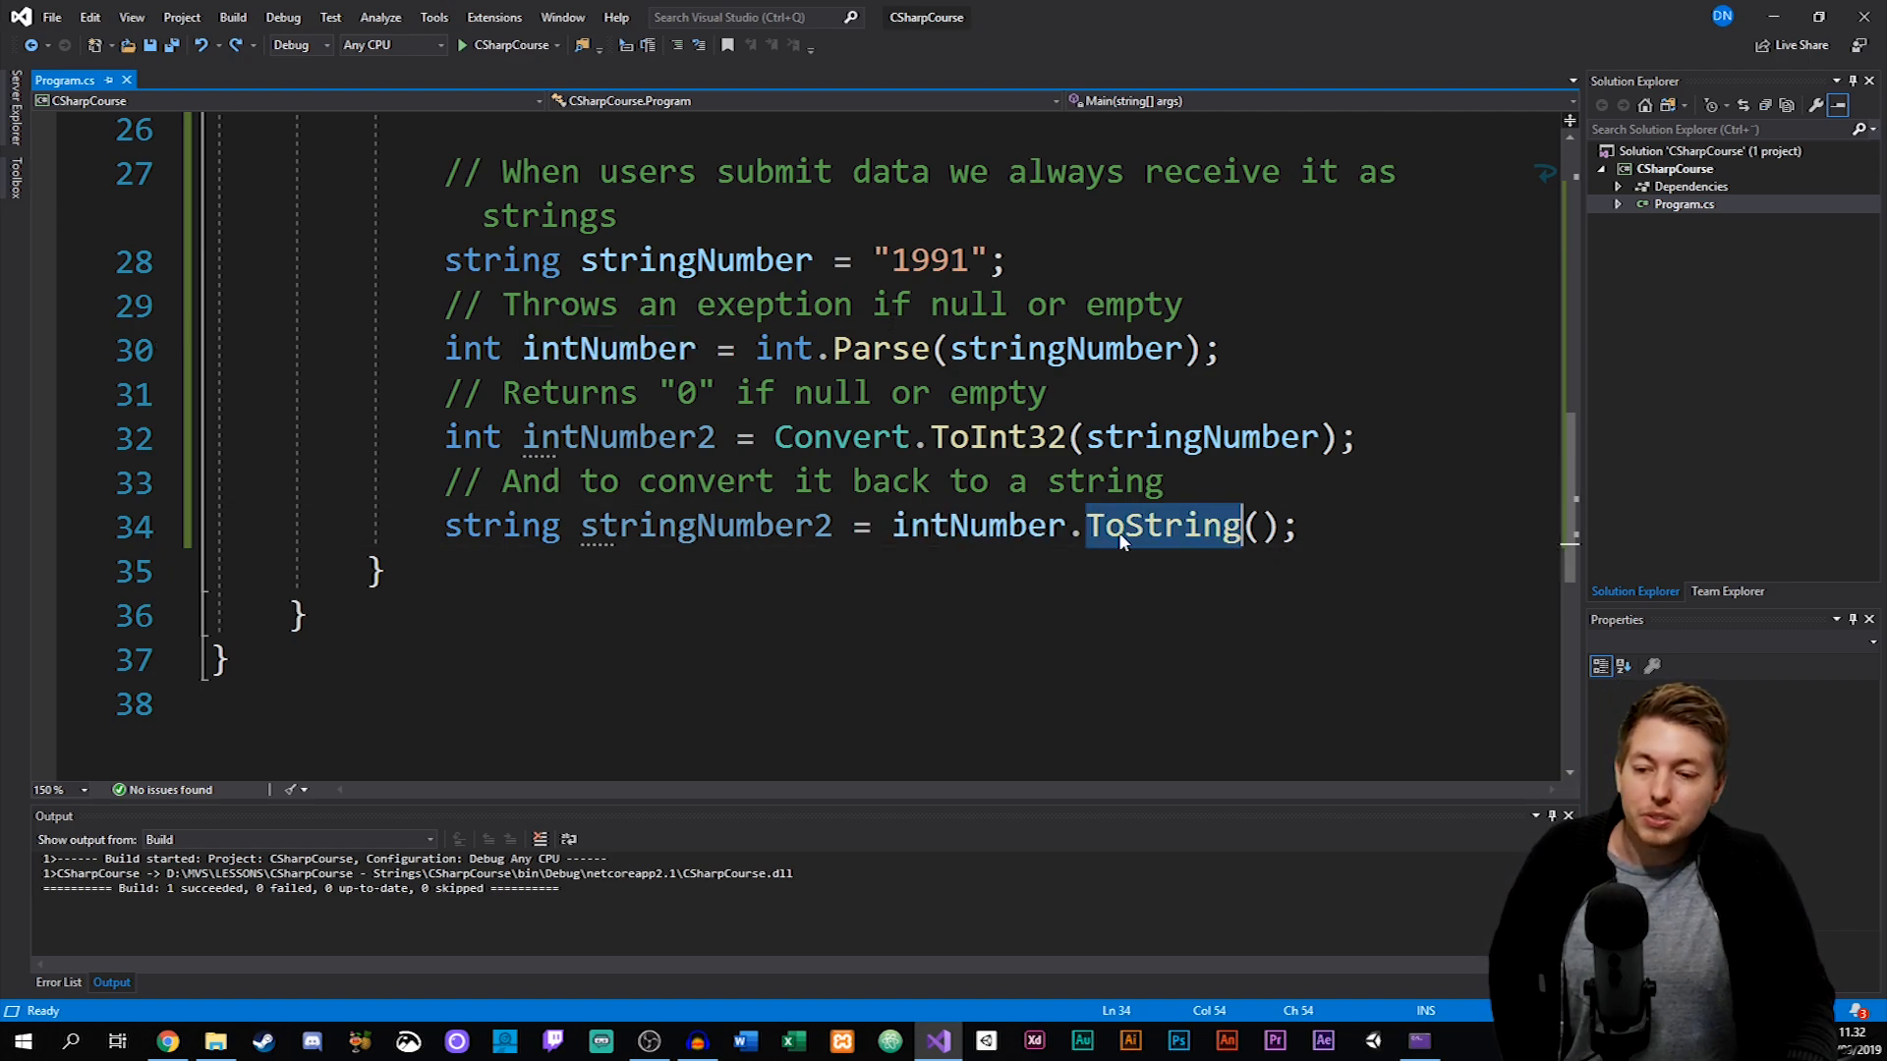